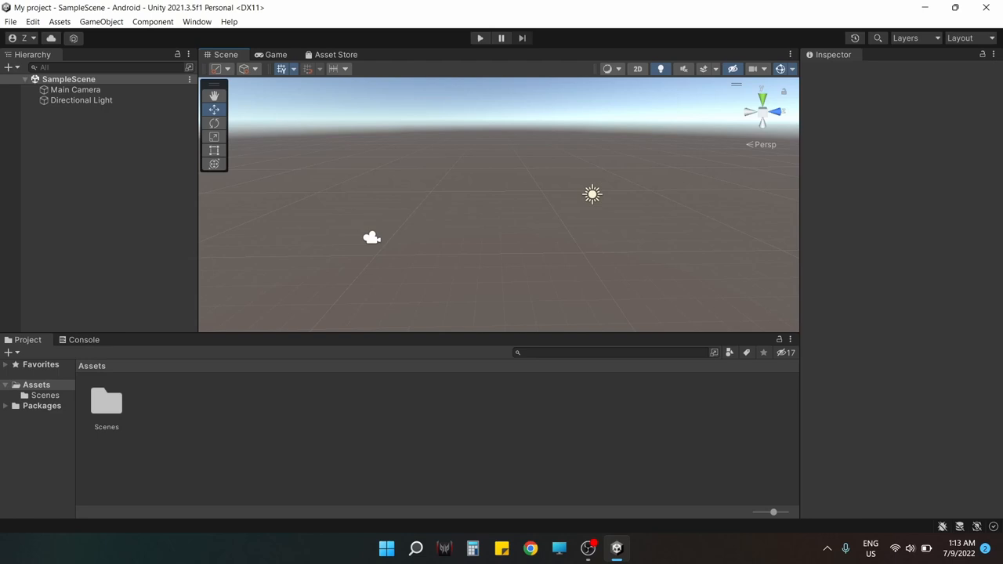
# - Set Unity Remote Device to Any Android Device in the Android build/project settings and close them
pyautogui.click(11, 22)
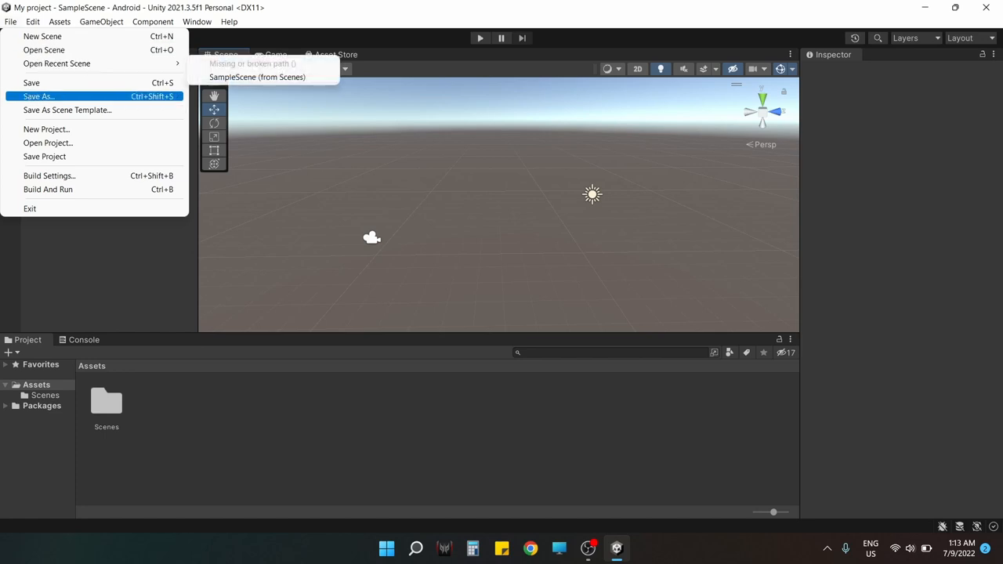
pyautogui.click(50, 175)
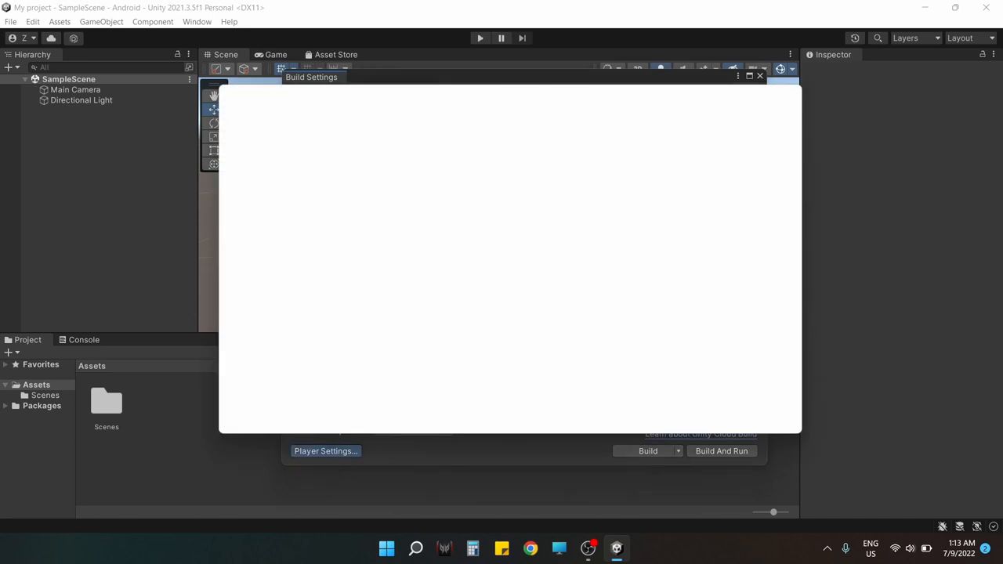
pyautogui.click(325, 451)
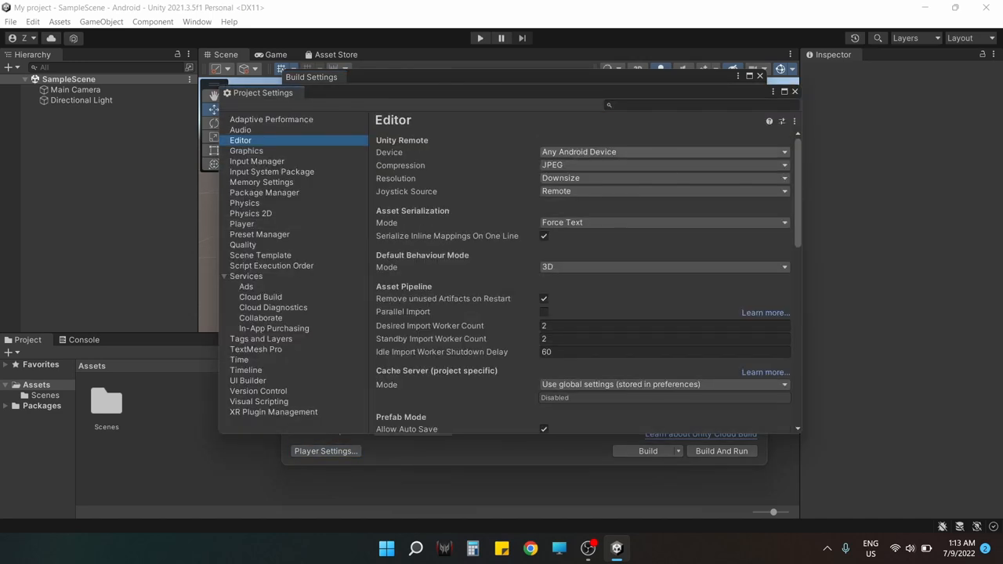
pyautogui.click(661, 150)
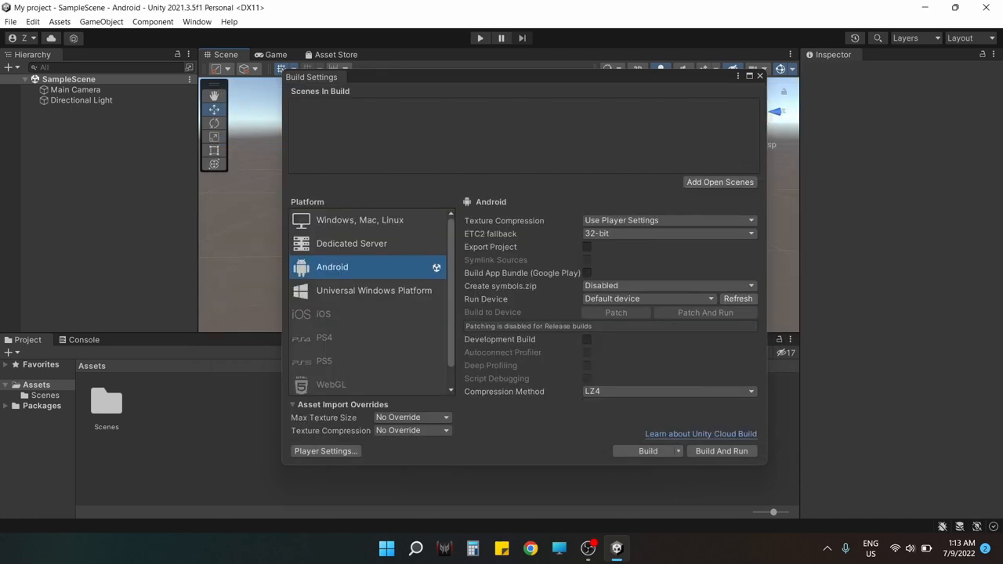
pyautogui.click(758, 75)
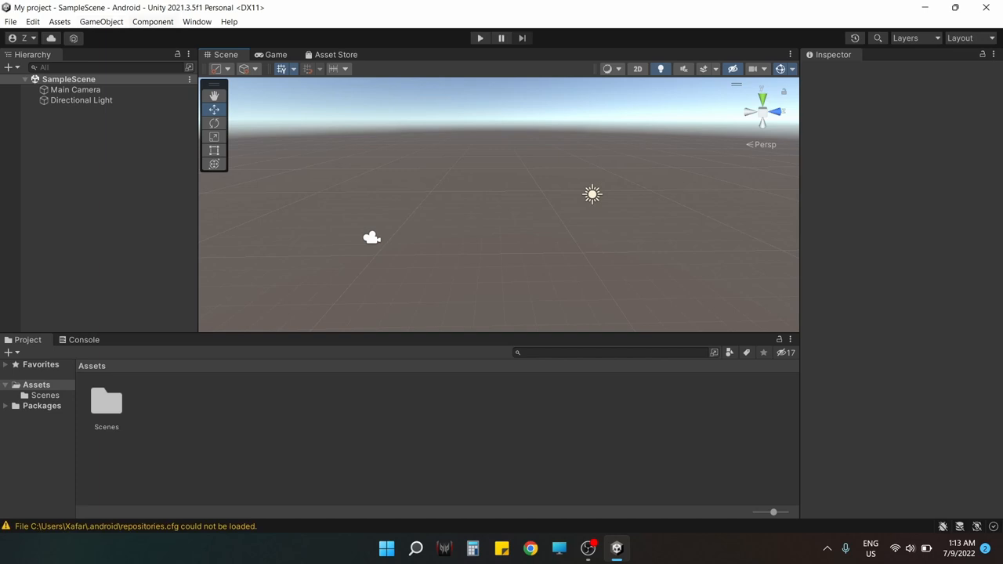
# - Confirm the Input System package (1.3.0) is installed via the Package Manager
pyautogui.click(198, 22)
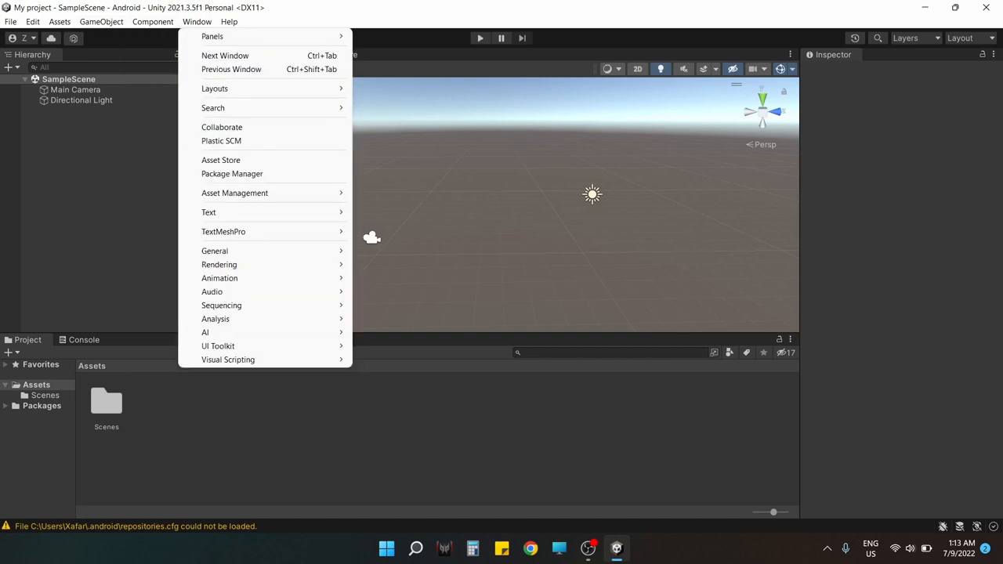
pyautogui.click(231, 173)
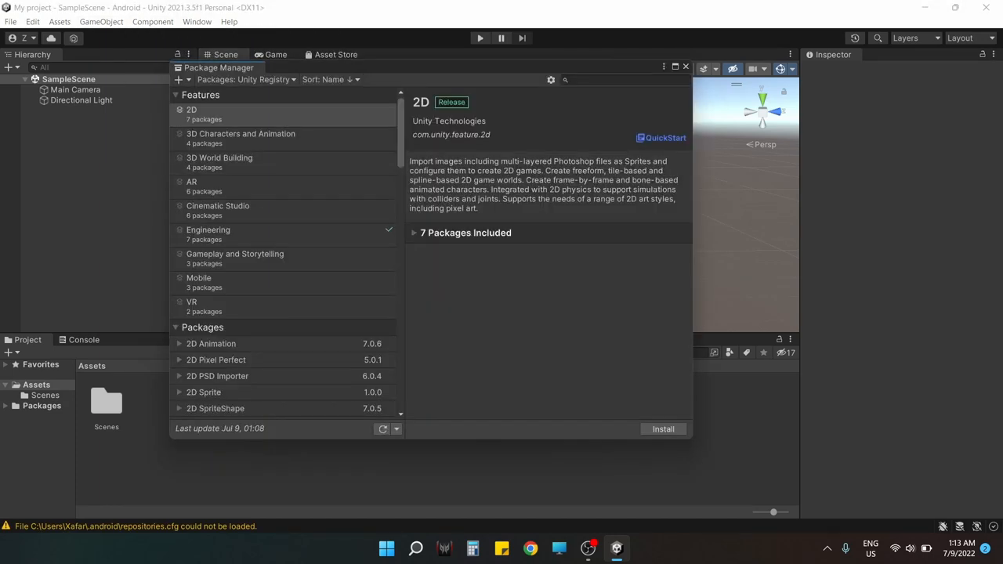
pyautogui.click(210, 278)
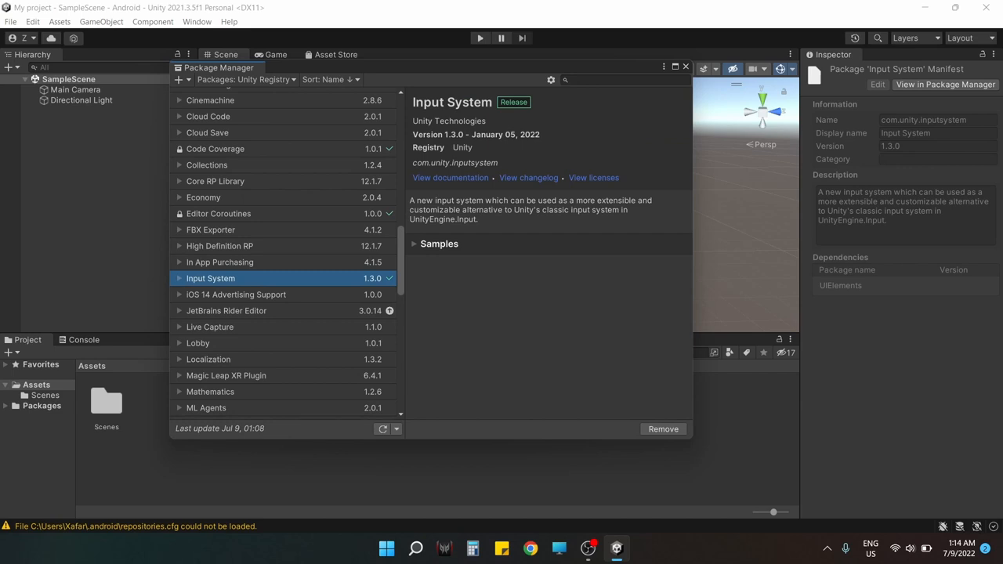
pyautogui.click(687, 65)
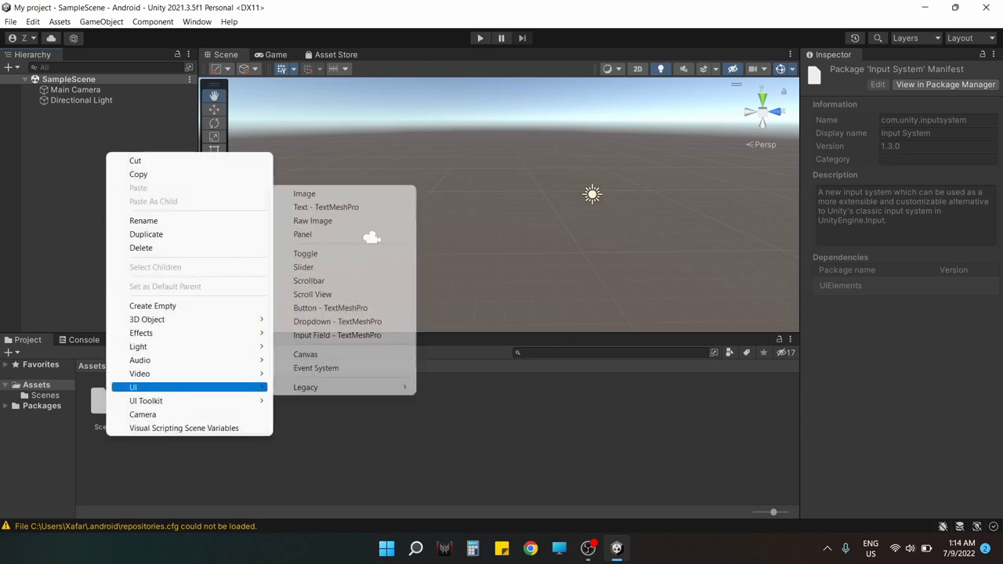
pyautogui.moveTo(326, 207)
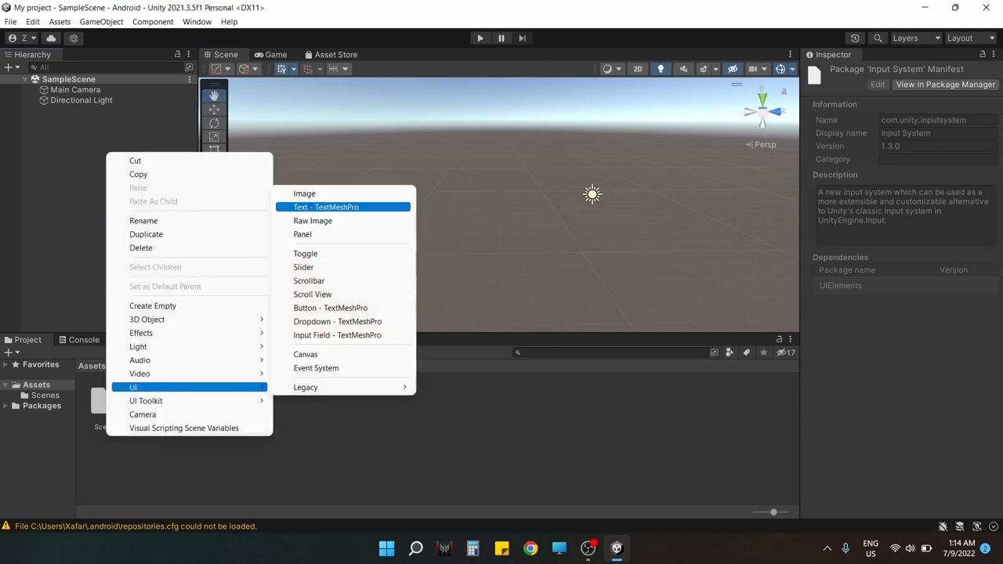
# - Add a UI Image on a Canvas with an On-Screen Stick component bound to the Gamepad stick
pyautogui.click(304, 194)
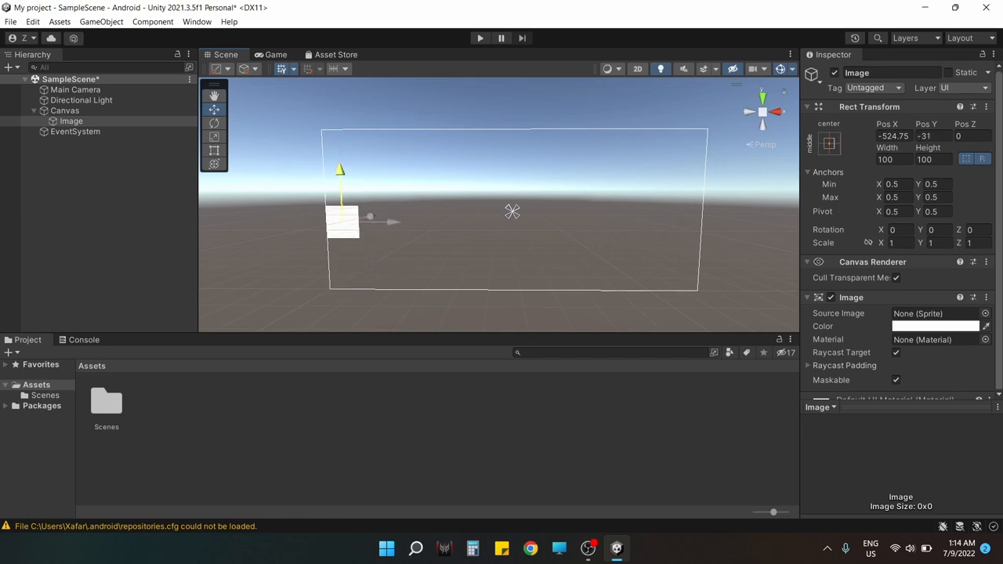
pyautogui.moveTo(341, 222); pyautogui.dragTo(388, 236)
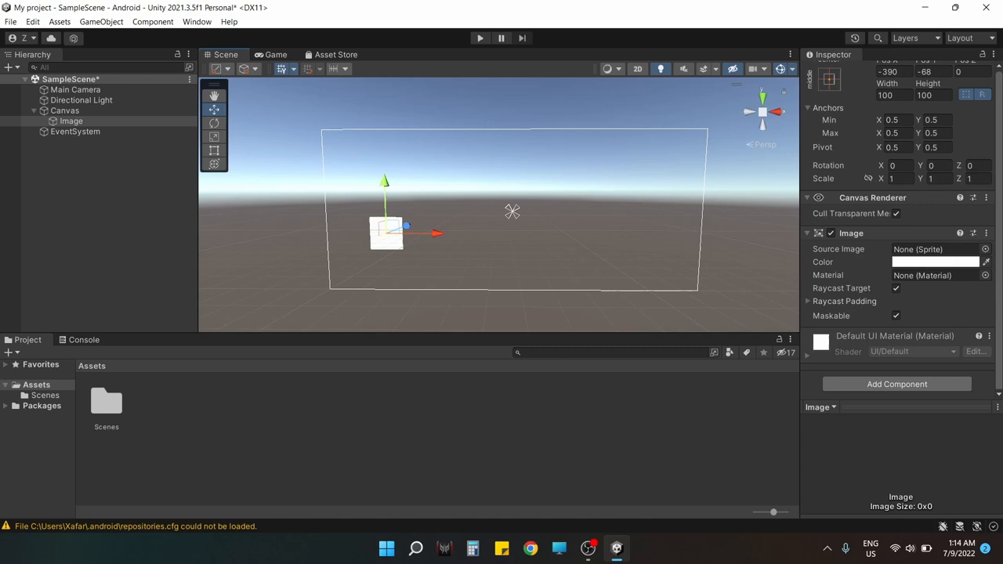
pyautogui.click(896, 382)
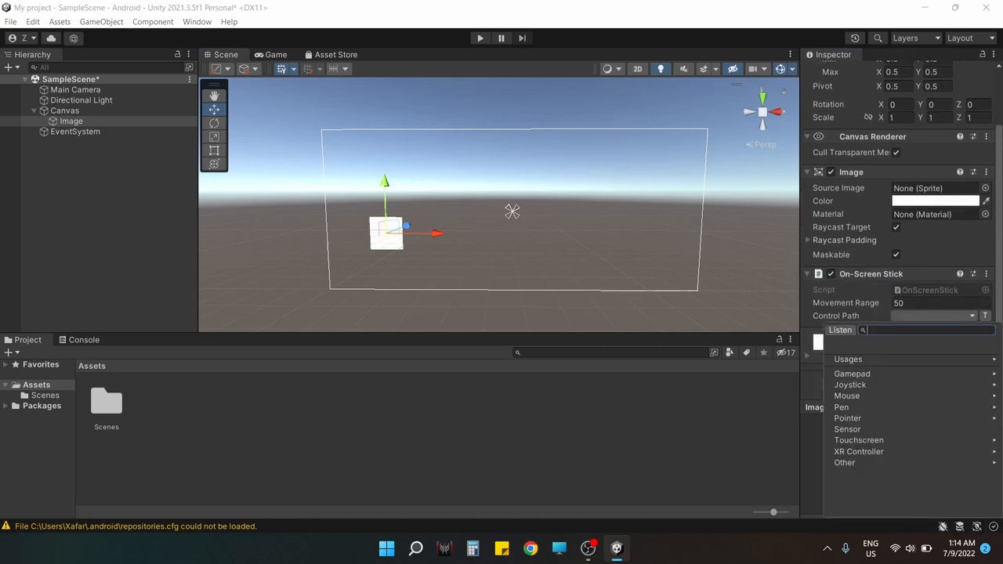
pyautogui.click(852, 373)
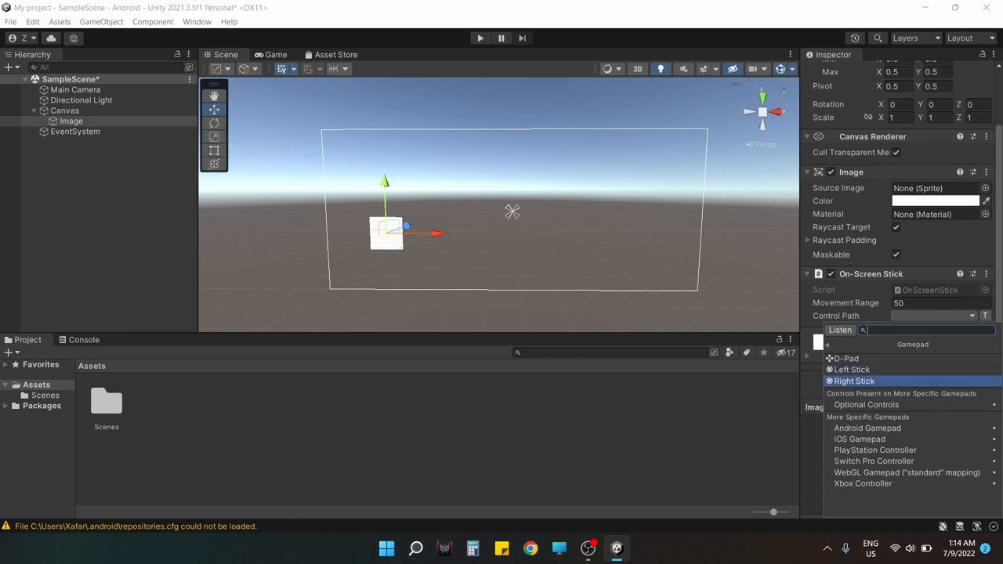
pyautogui.click(852, 369)
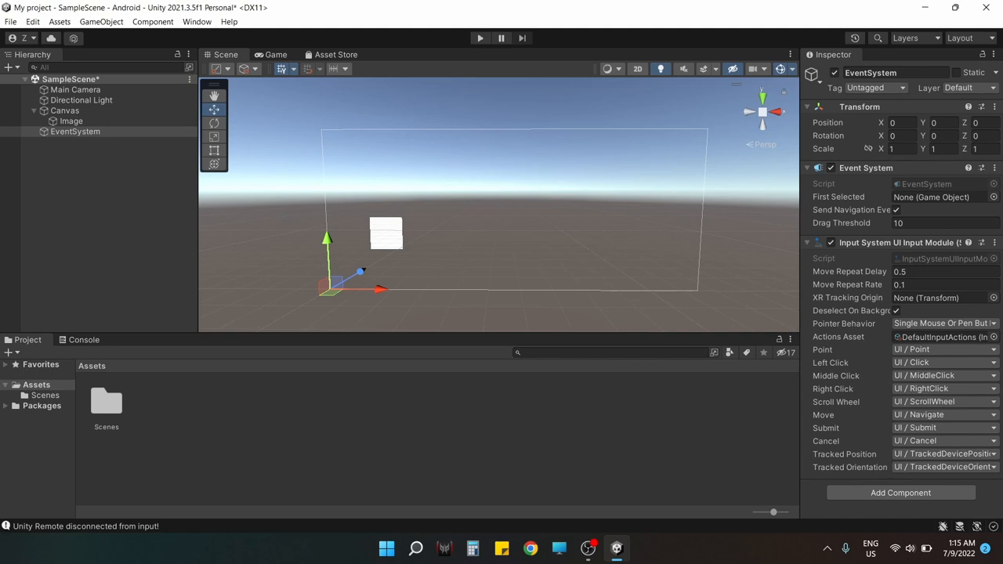
# - Select the EventSystem to use the Input System UI Input Module
pyautogui.click(75, 131)
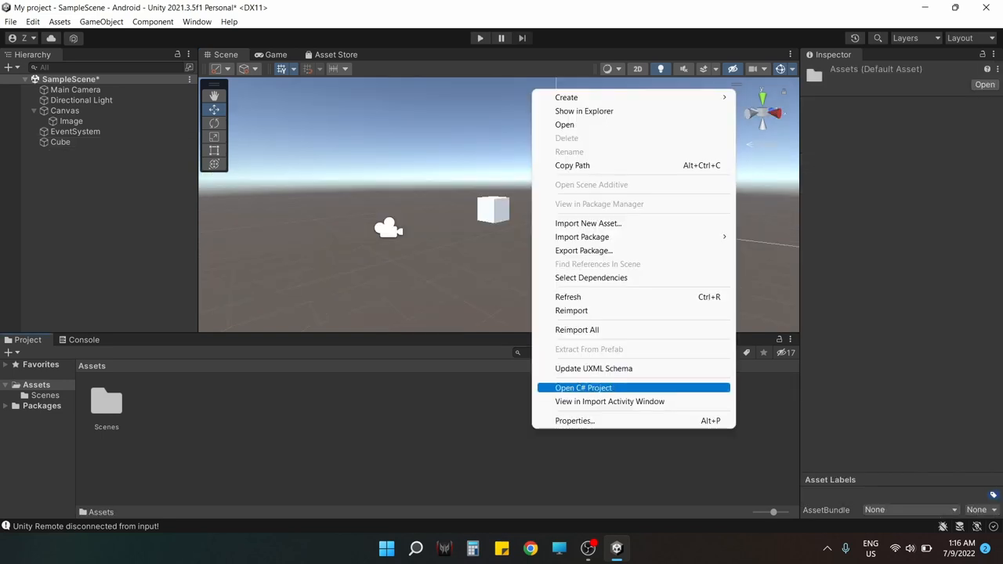
pyautogui.moveTo(582, 110)
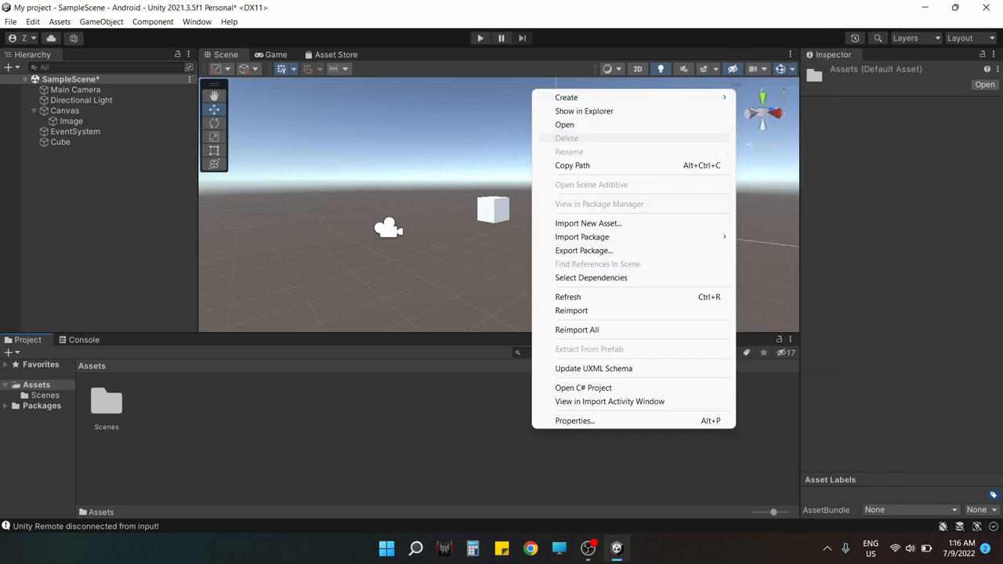
# - Create a C# script and a New Controls input actions asset, then edit that asset
pyautogui.click(566, 97)
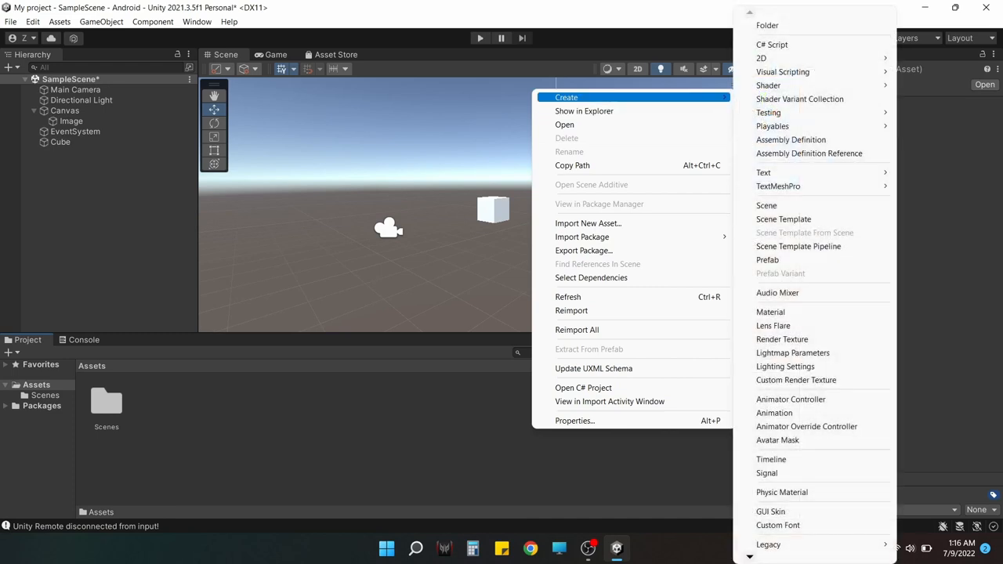
pyautogui.click(771, 44)
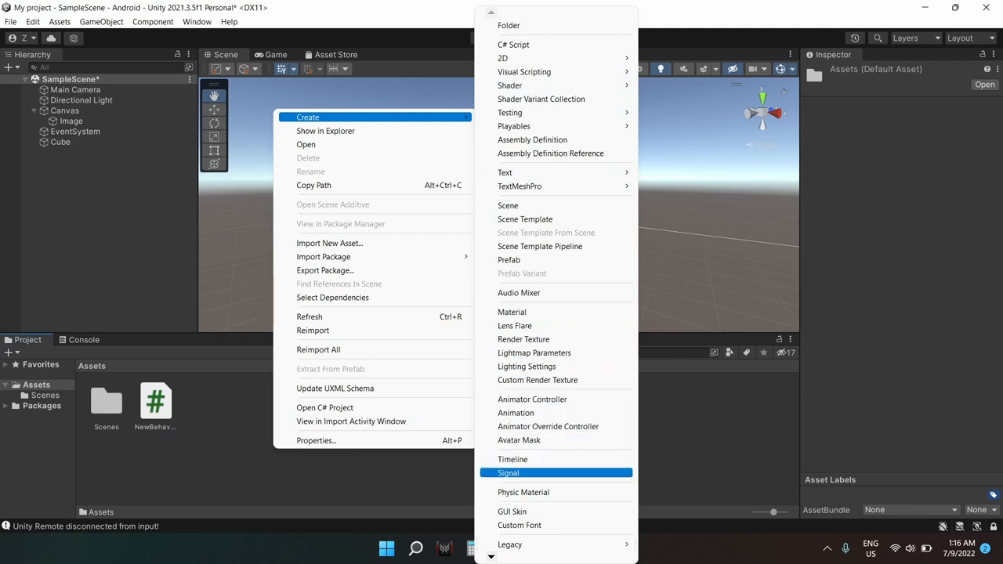
pyautogui.click(508, 473)
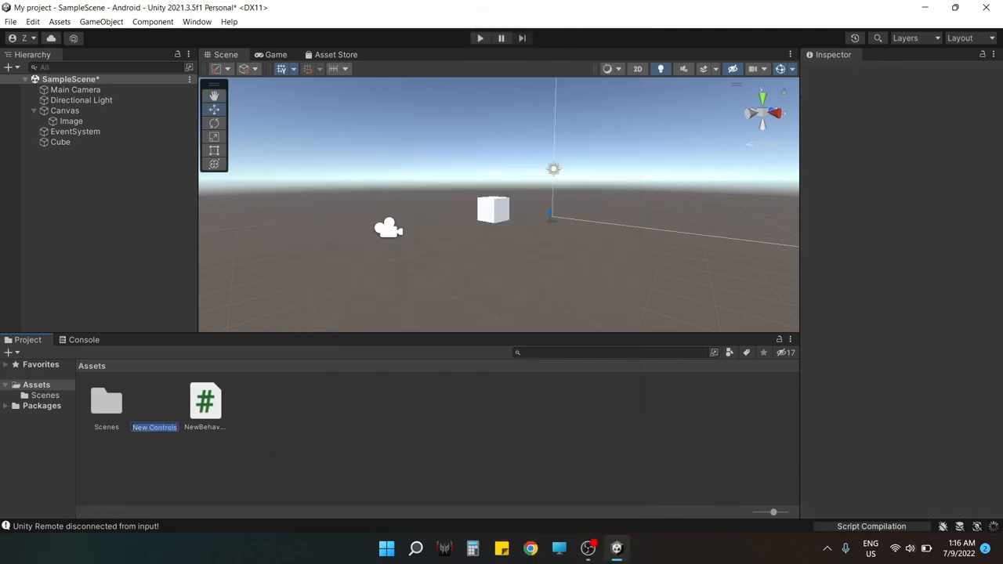
pyautogui.doubleClick(154, 401)
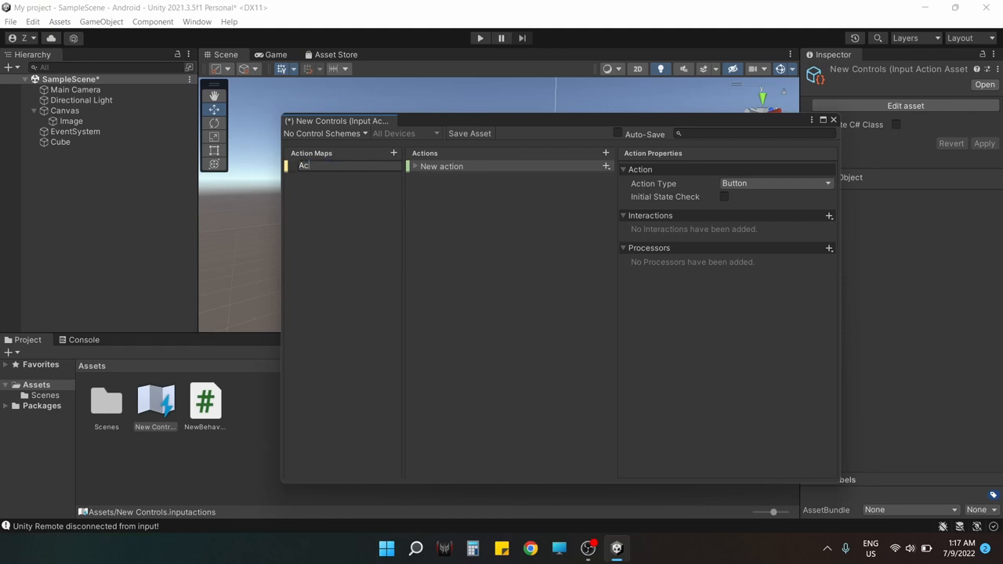
# - Name the action map ActionMap and rename its default action to Move
pyautogui.write('Actions')
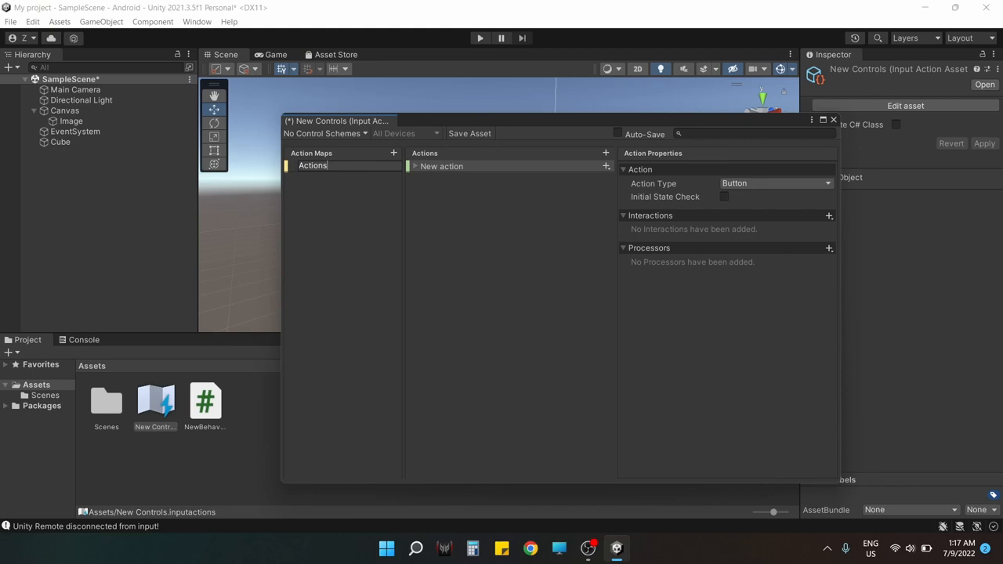
pyautogui.write('ActionMap')
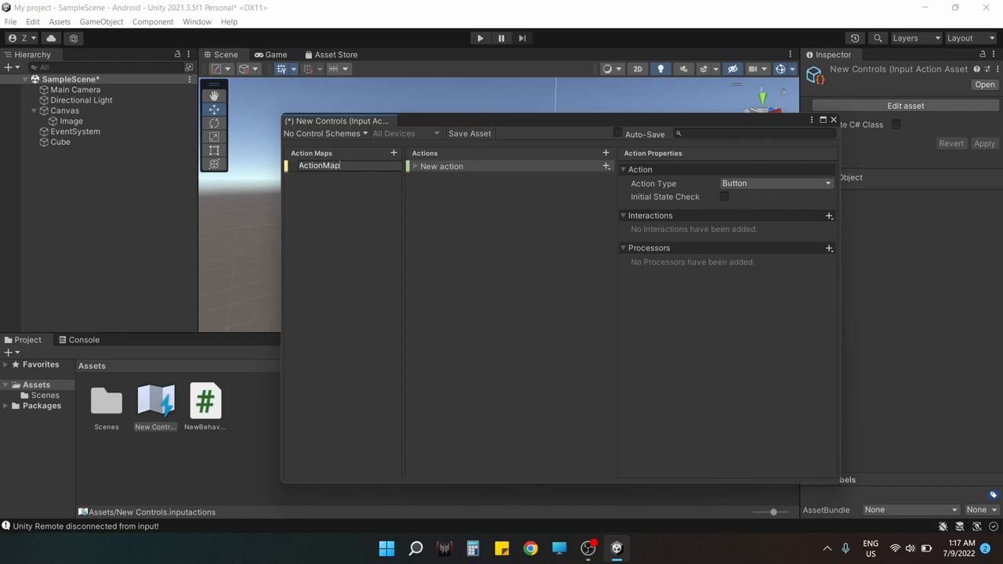
pyautogui.click(441, 166)
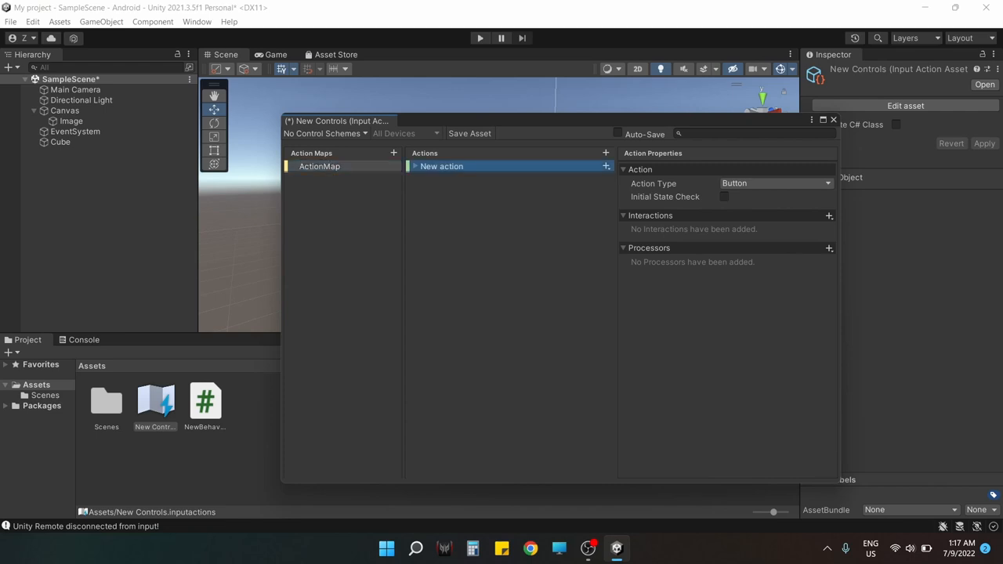
pyautogui.doubleClick(441, 166)
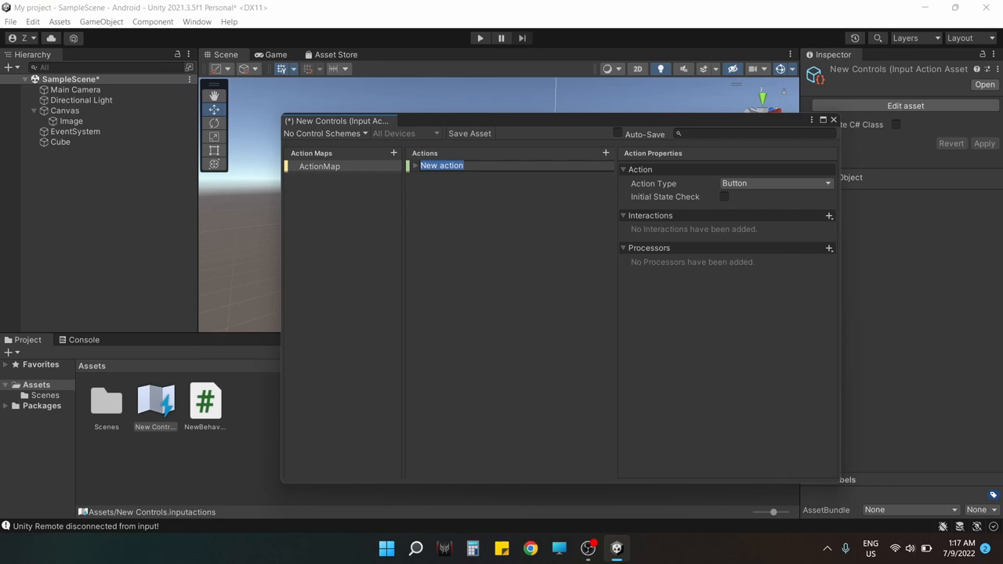
pyautogui.write('MOve\\\\')
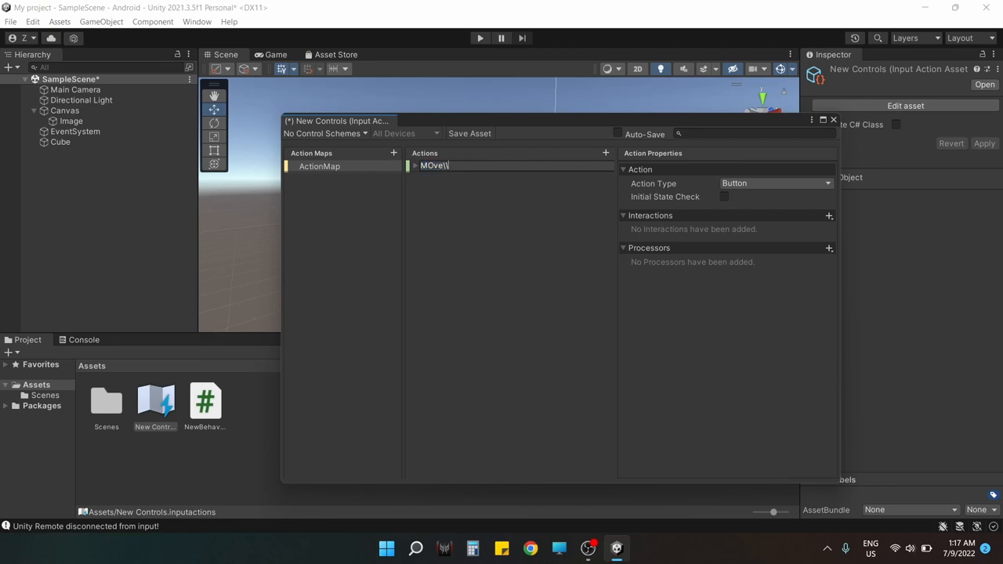
pyautogui.write('Move')
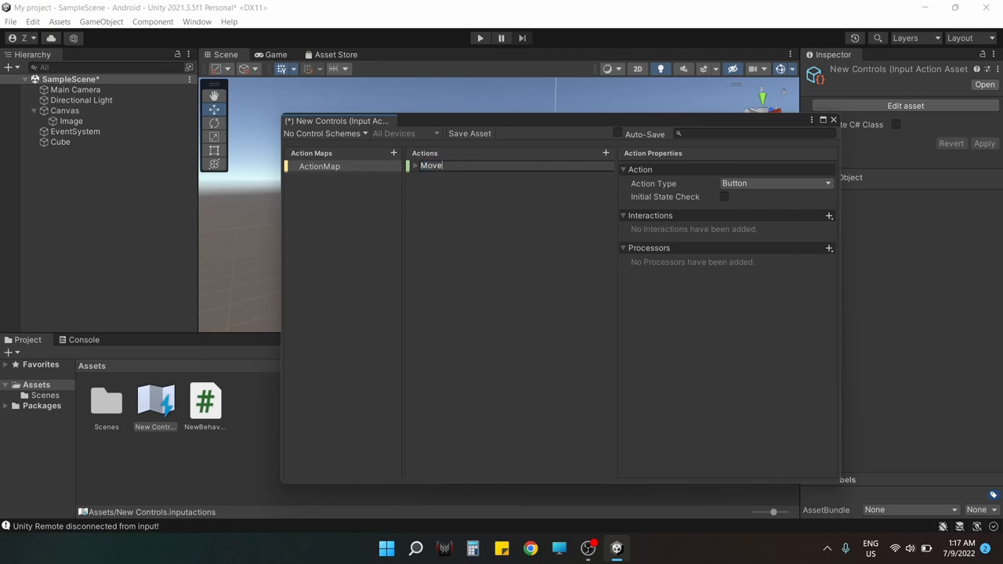
# - Make Move a Value action of Vector 2 type bound to Left Stick [Gamepad] and save the asset
pyautogui.click(774, 184)
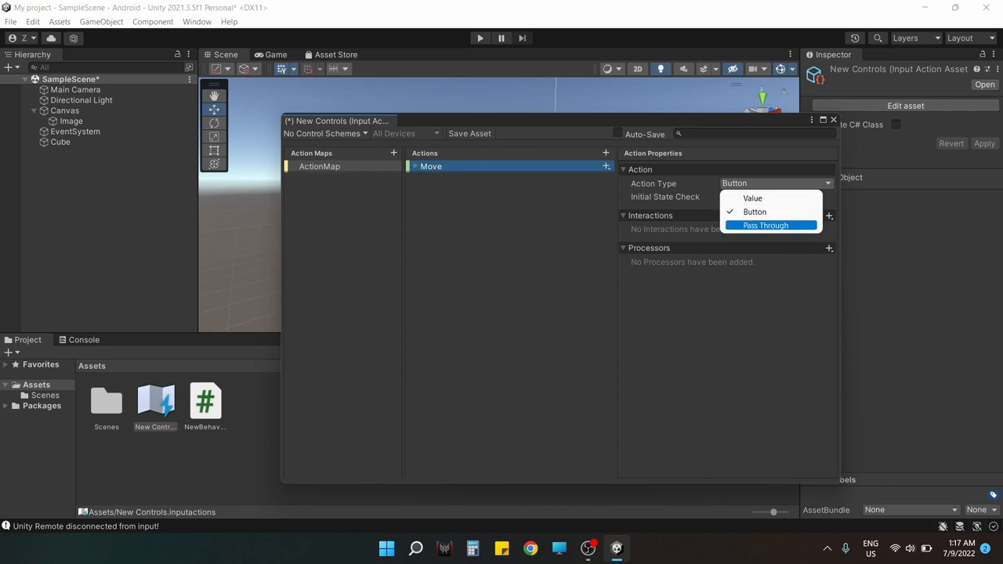
pyautogui.click(751, 197)
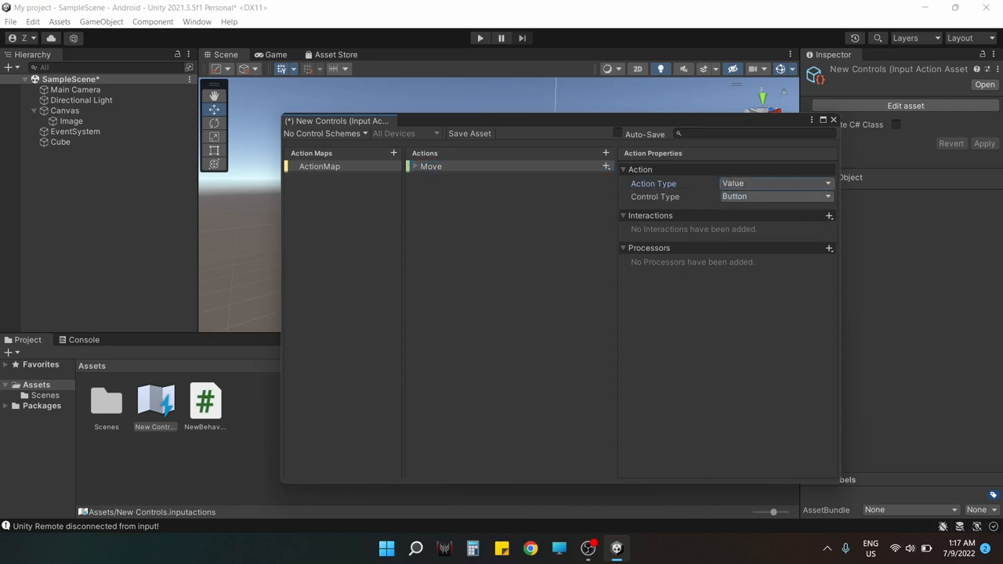
pyautogui.click(774, 196)
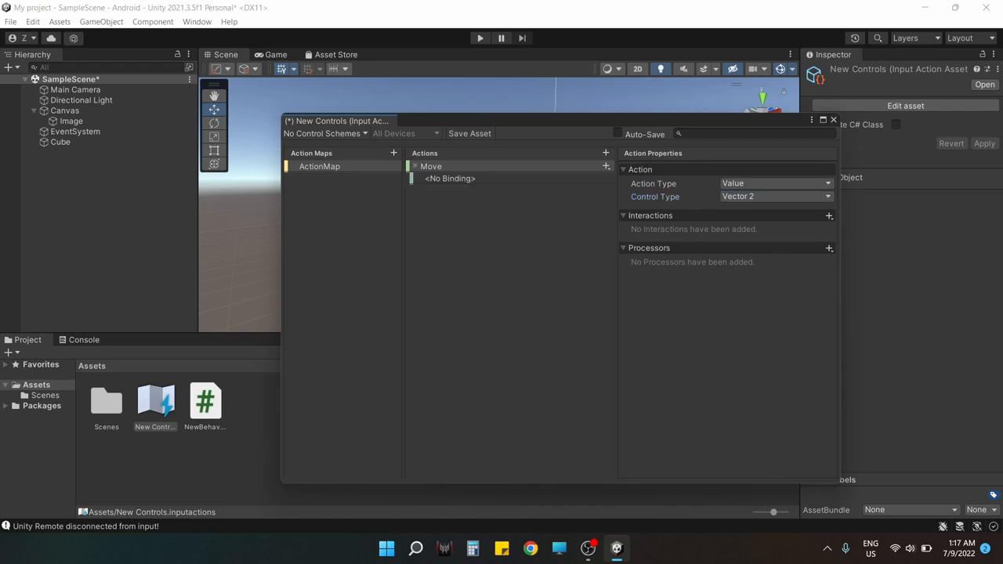
pyautogui.click(604, 166)
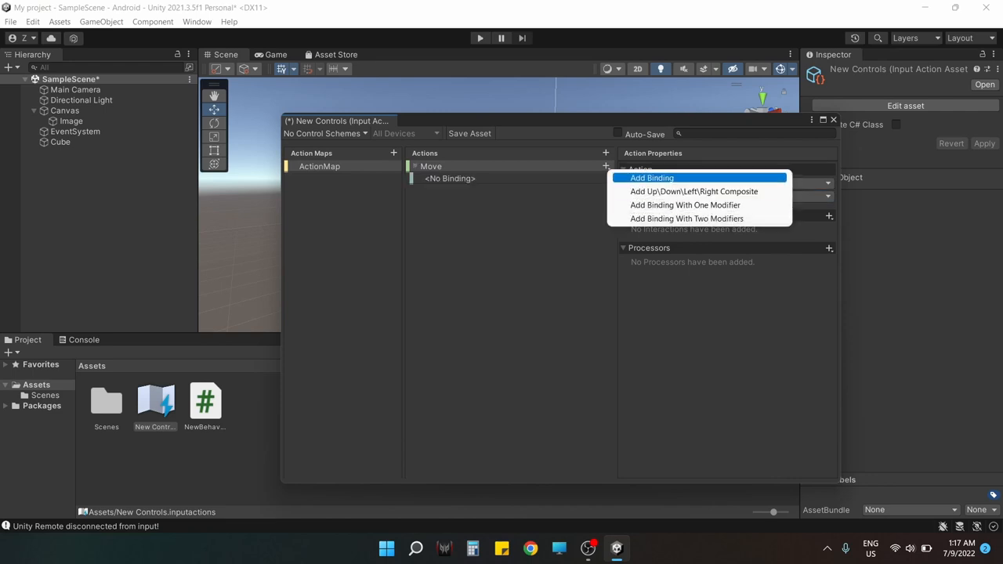
pyautogui.click(652, 177)
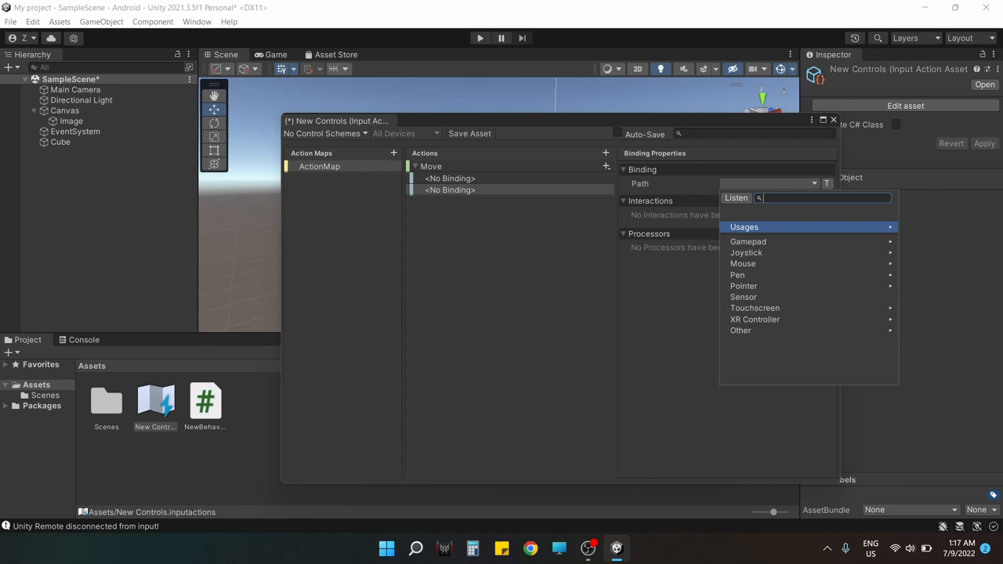
pyautogui.click(747, 242)
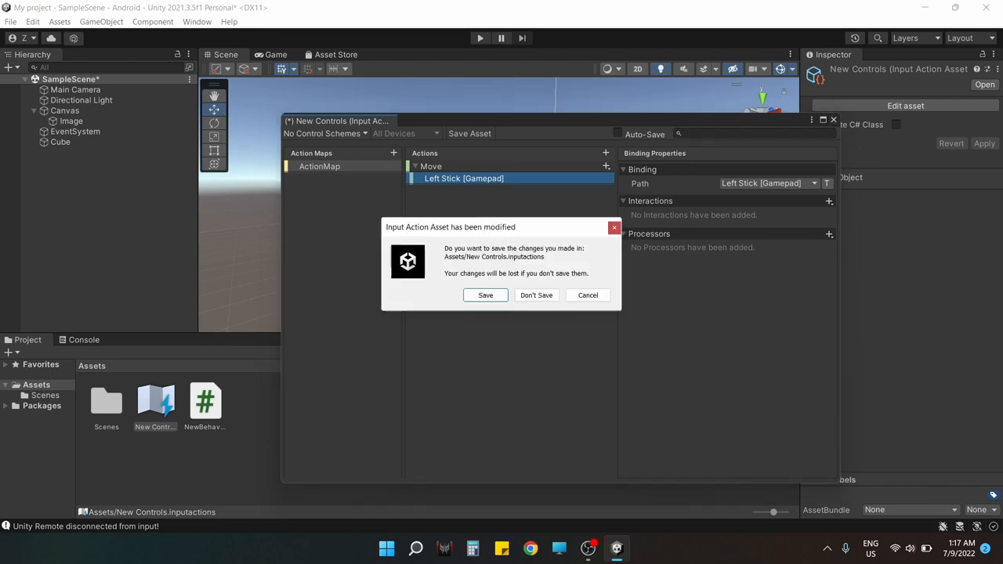
pyautogui.click(536, 294)
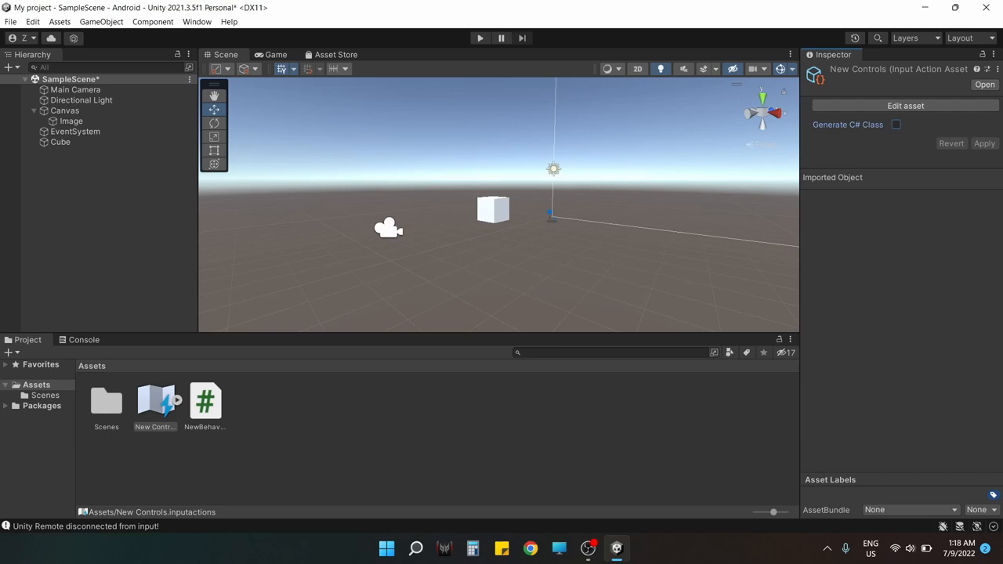
# - Generate the NewControls C# class and load NewBehaviourScript in Visual Studio
pyautogui.click(896, 124)
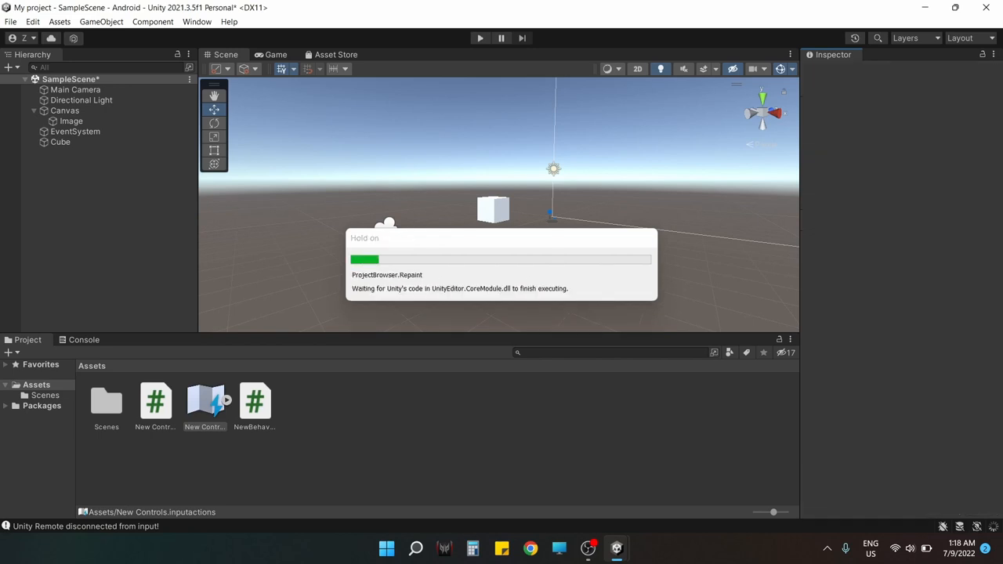
pyautogui.click(155, 401)
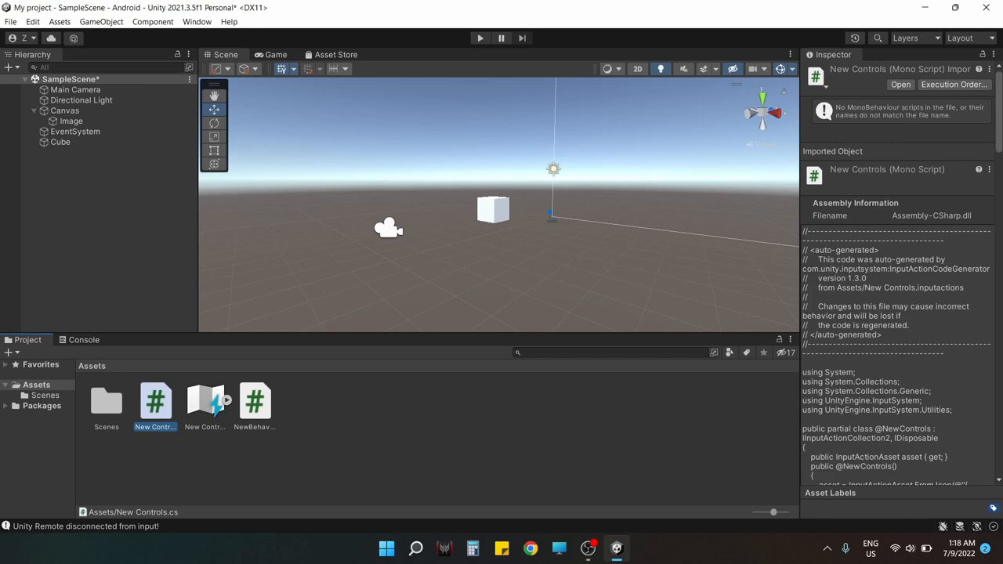
pyautogui.click(253, 401)
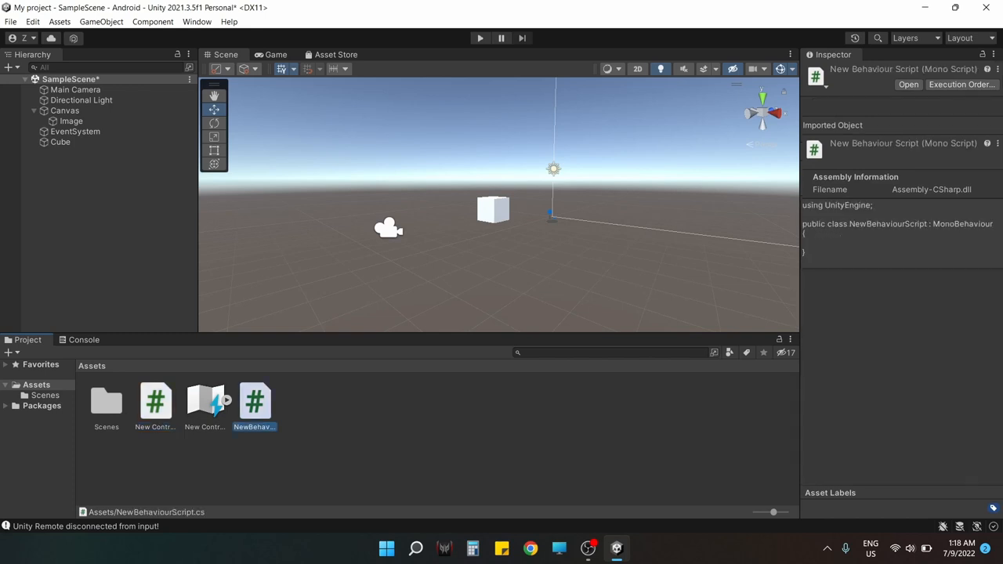
pyautogui.doubleClick(254, 401)
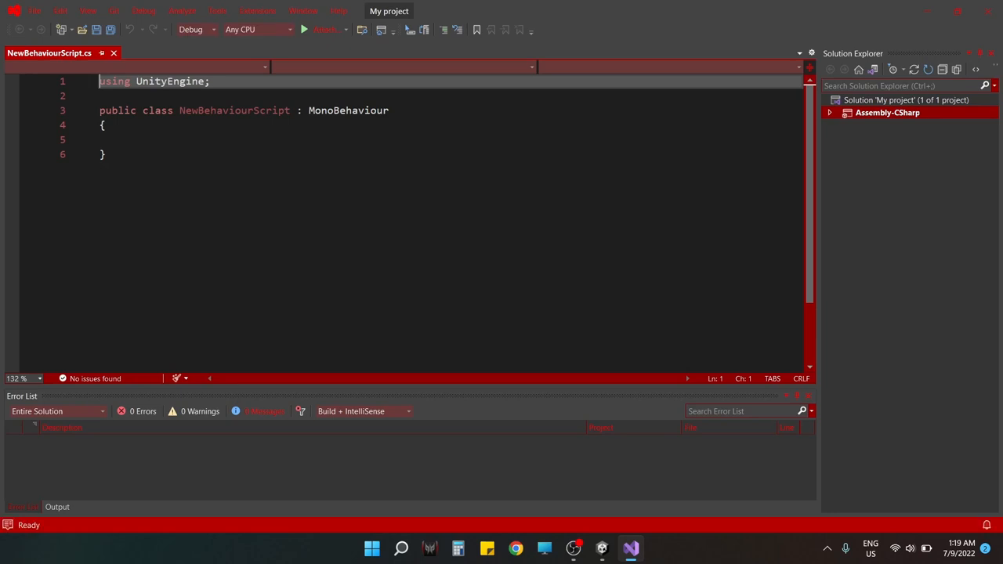
# - Declare NewControls inputActions and Vector2 moveDir, creating and enabling the controls in Awake
pyautogui.click(125, 139)
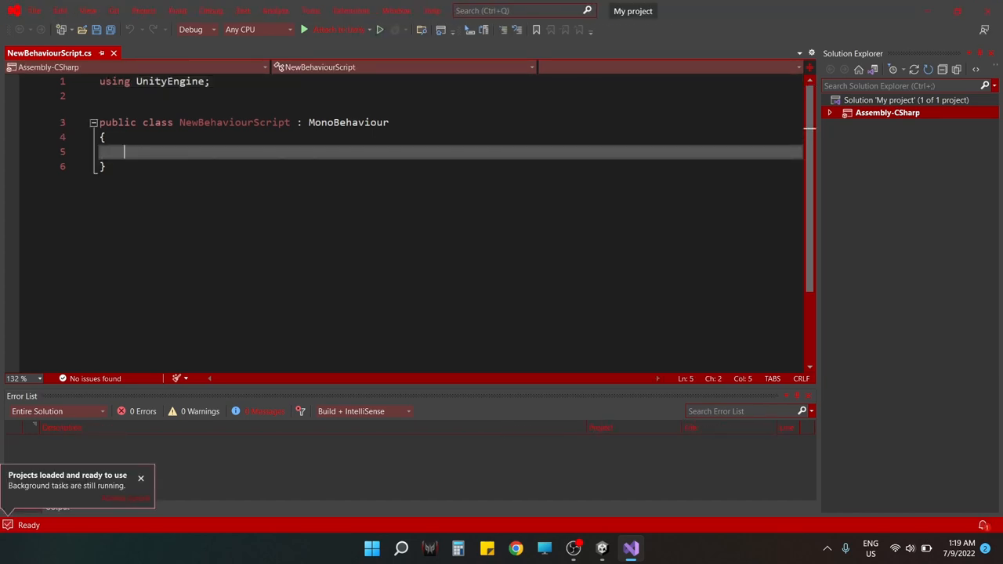
pyautogui.write('newc')
pyautogui.write('Vector2 m')
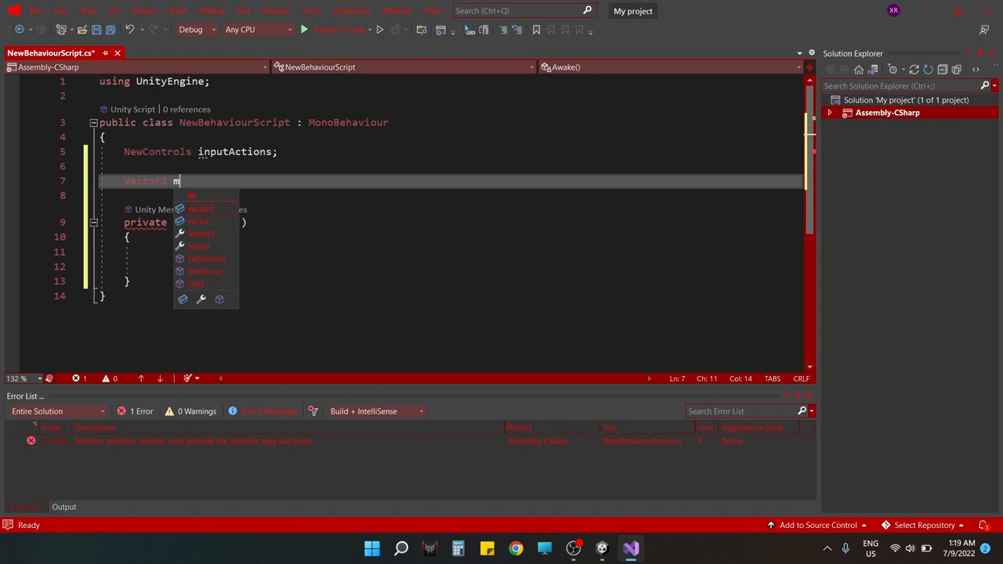
pyautogui.write('oveDir;')
pyautogui.click(451, 266)
pyautogui.write('inputActions.')
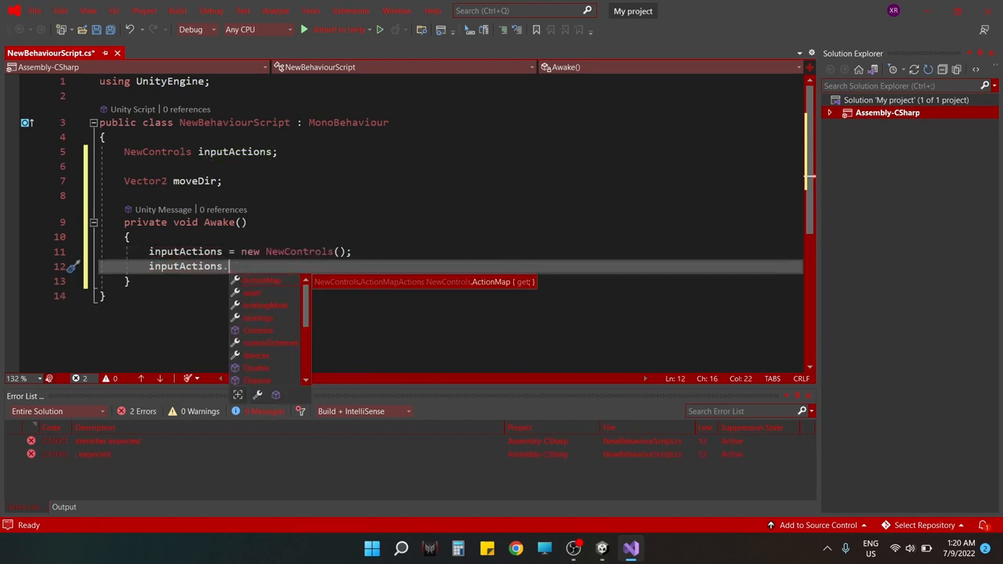
pyautogui.write('e')
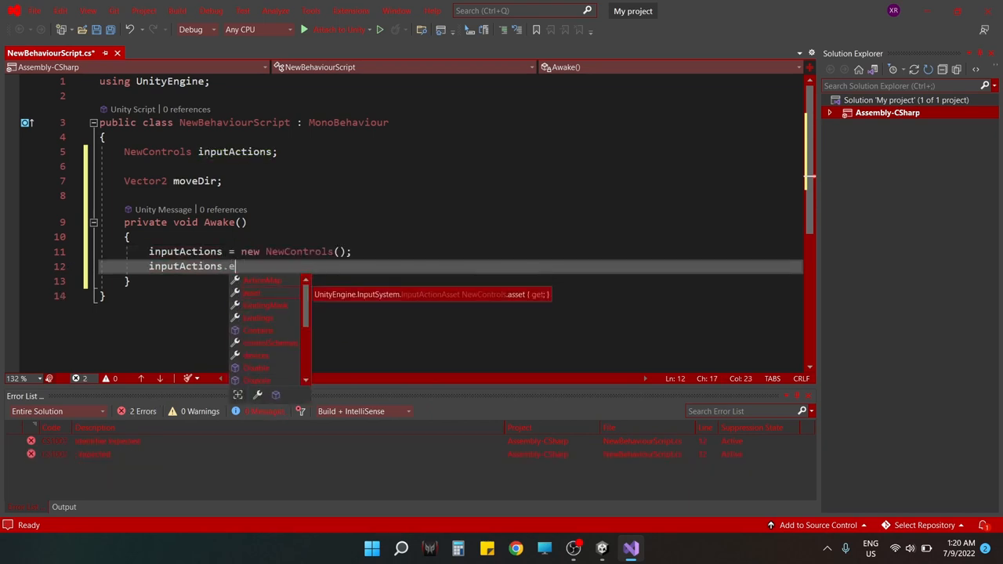
pyautogui.write('nable();')
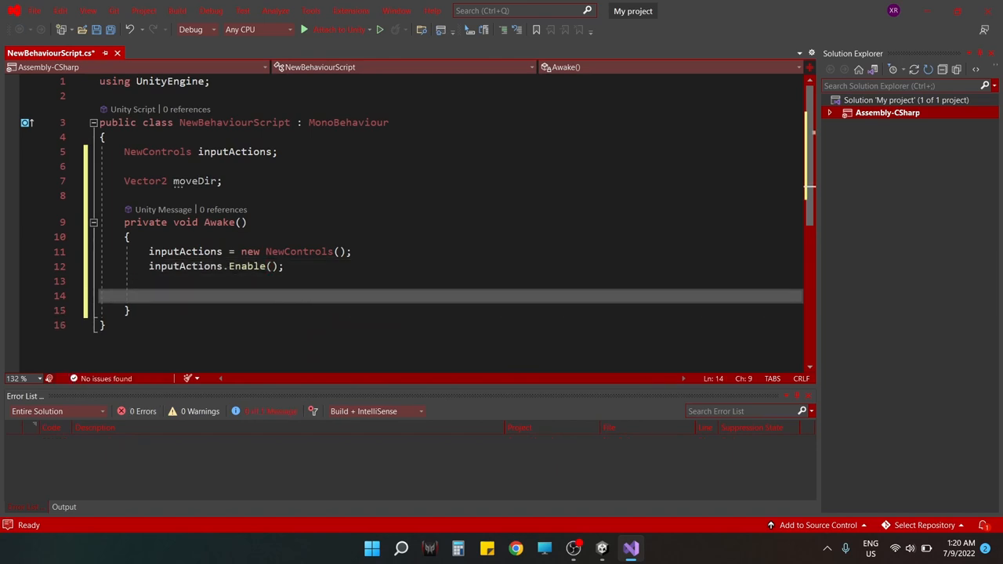
pyautogui.write('inputActions = gameObject.AddComponent<NewControls>();')
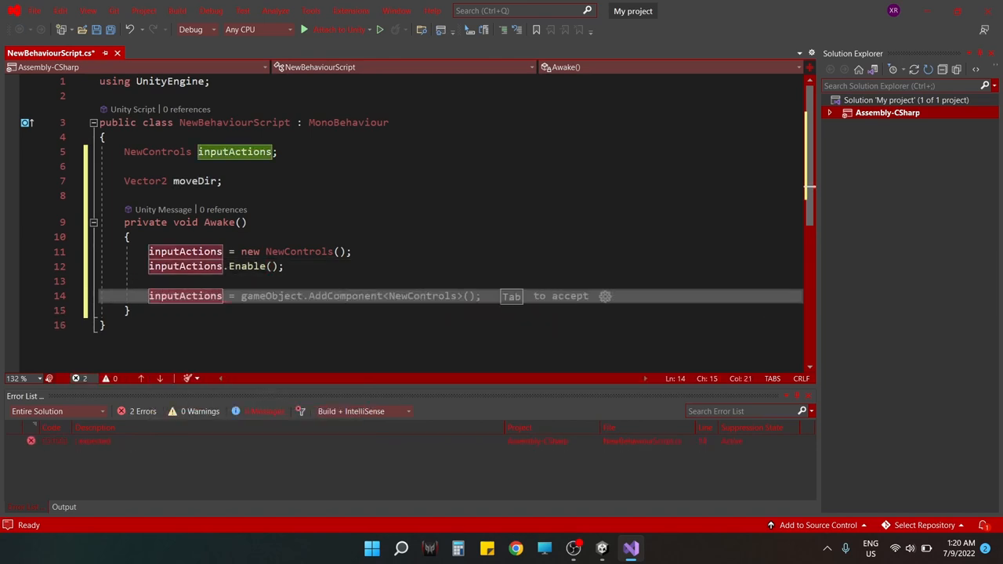
pyautogui.write('.')
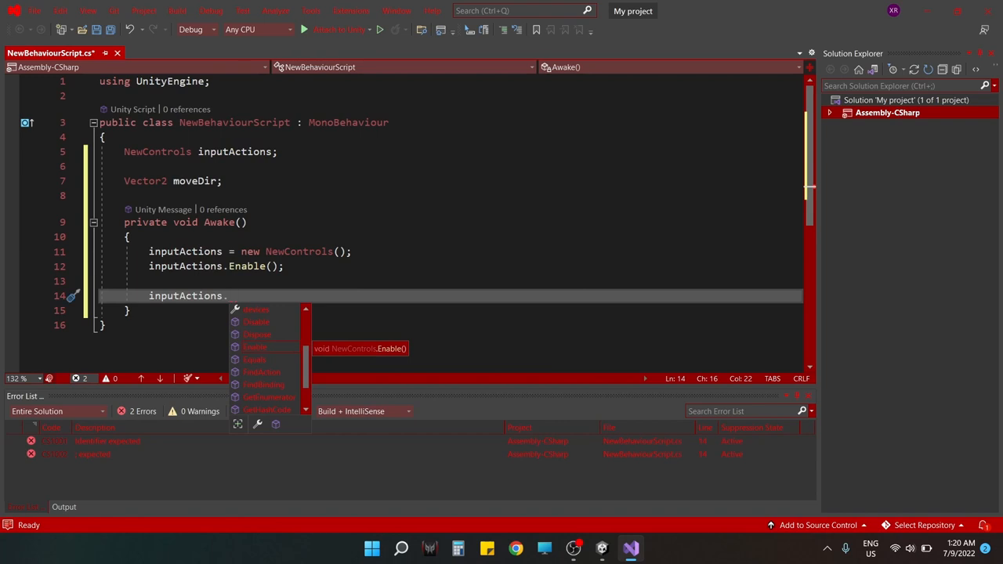
pyautogui.write('ActionMap.')
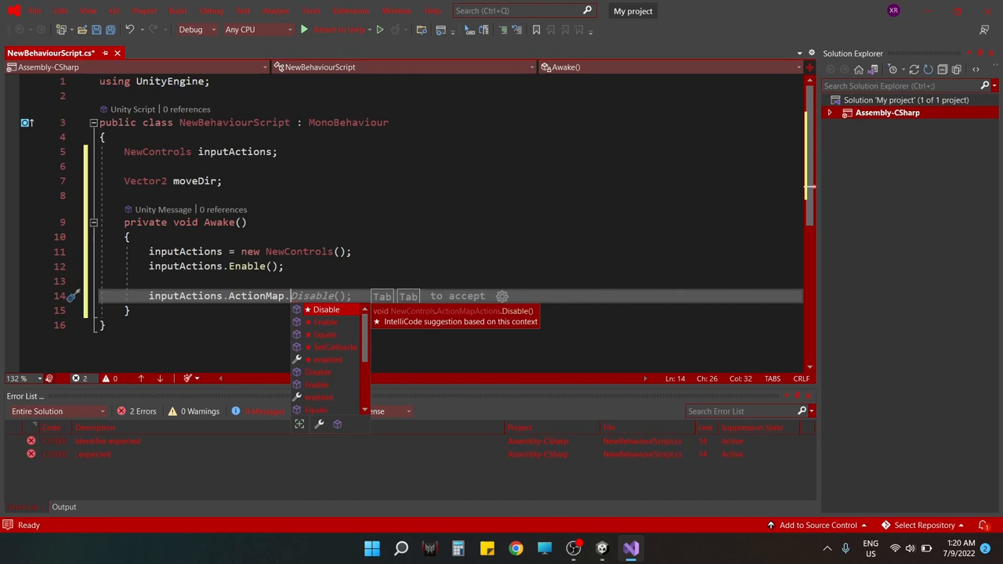
pyautogui.write('Move')
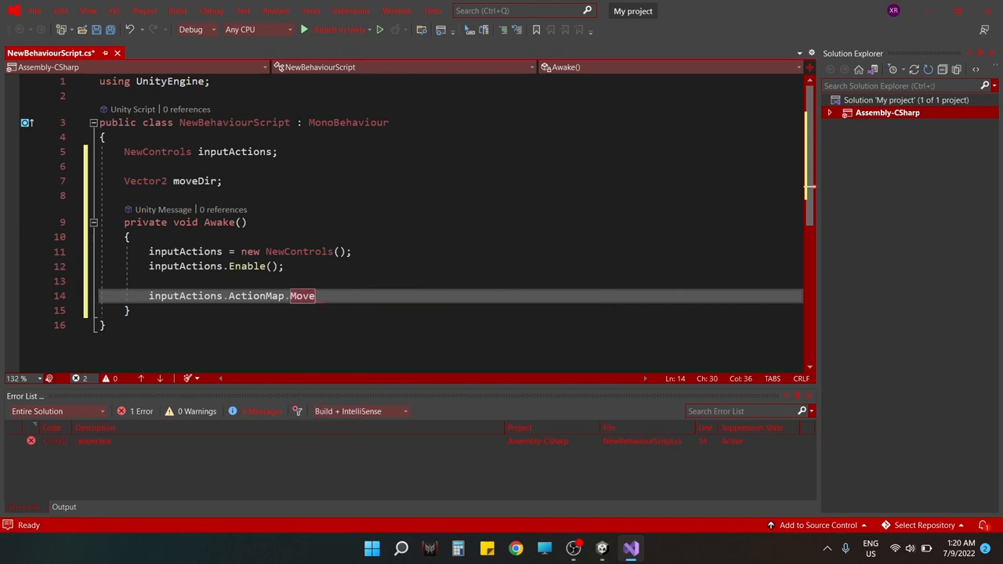
pyautogui.write('.Reset();')
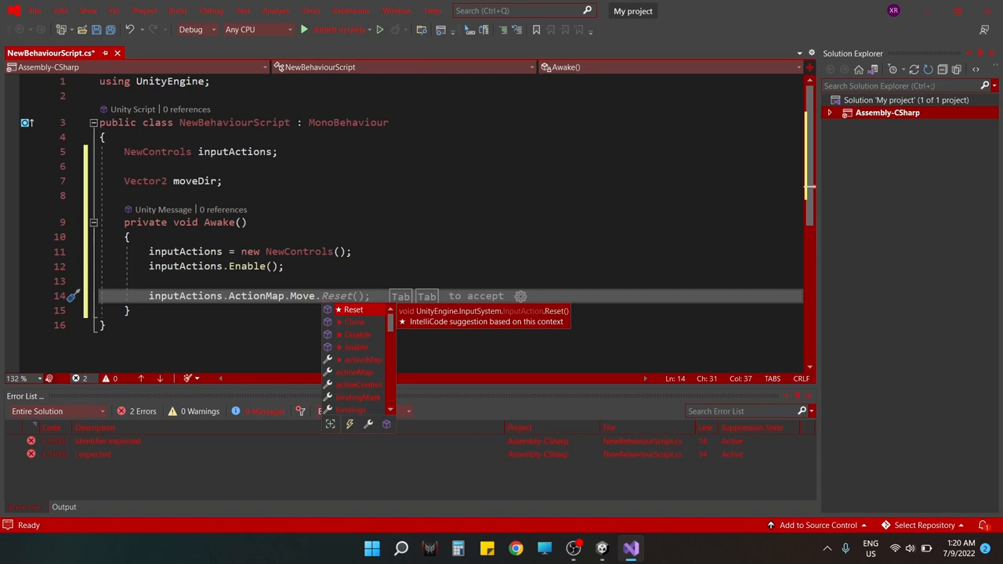
# - Subscribe Move.performed to set moveDir = inputData.ReadValue<Vector2>()
pyautogui.write('o')
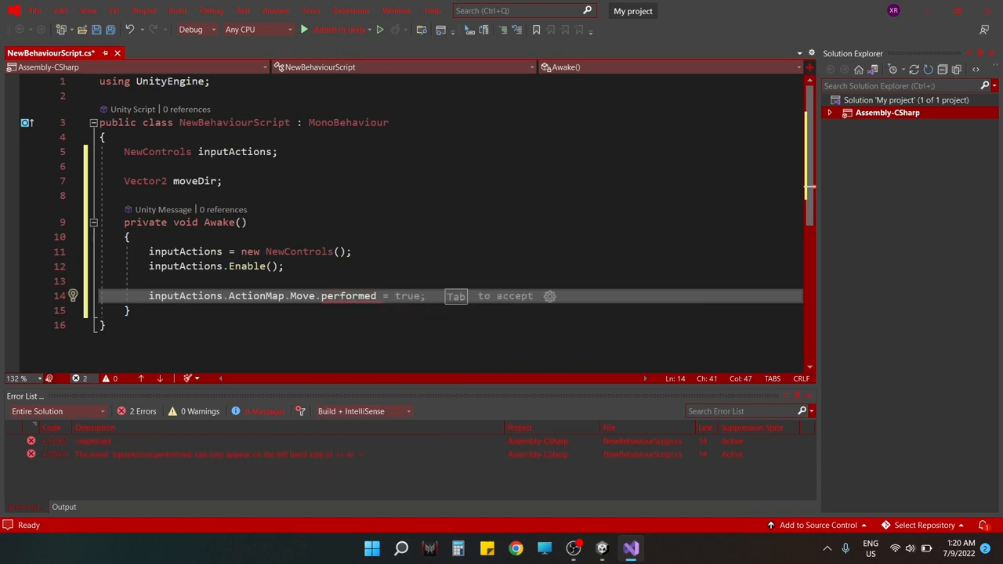
pyautogui.write('+=')
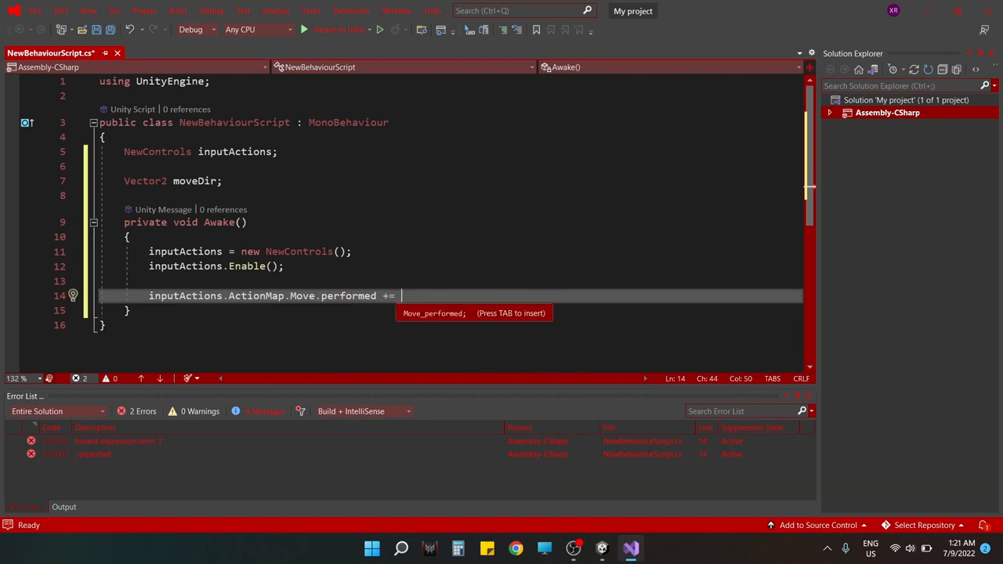
pyautogui.write('inputData =')
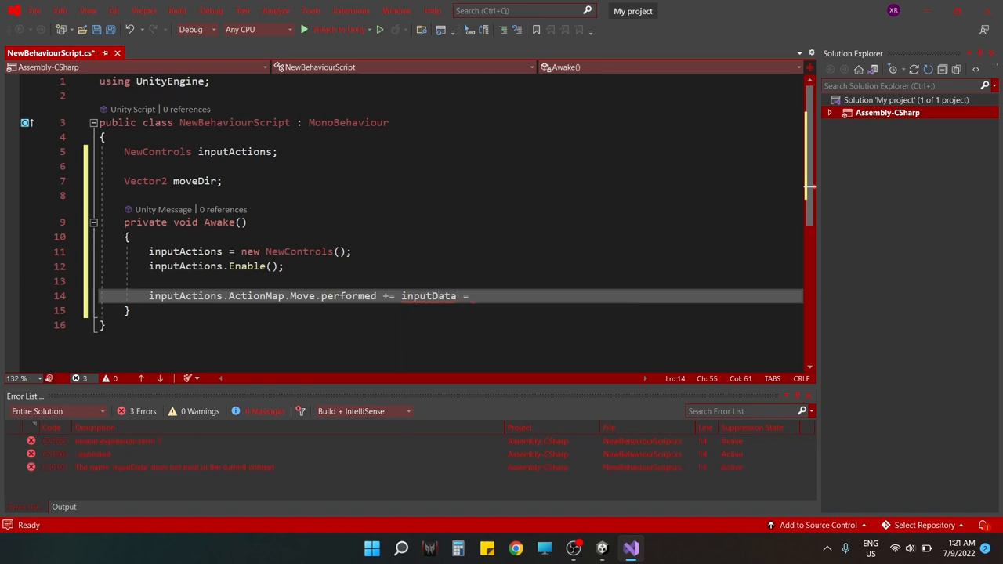
pyautogui.write('> moveDir =')
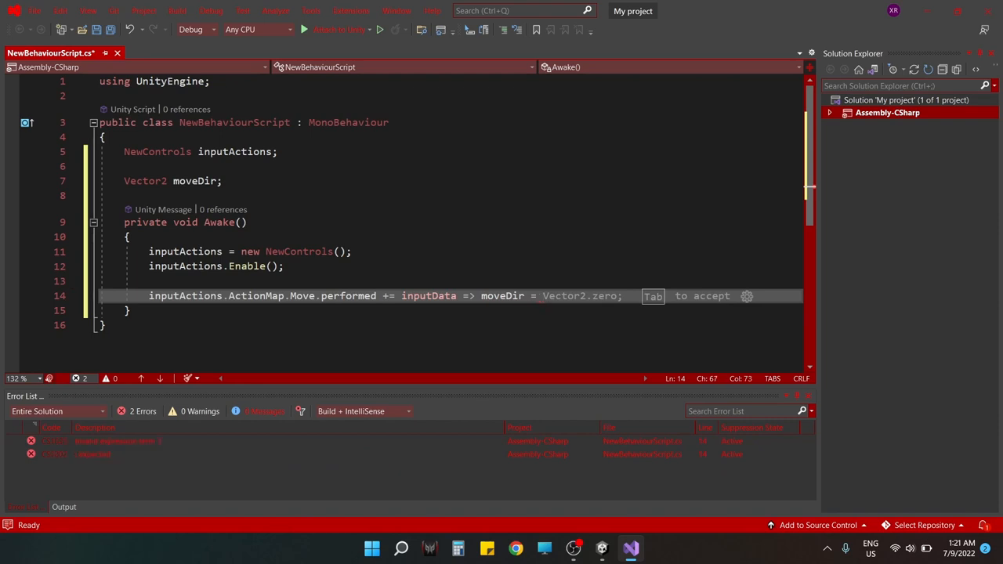
pyautogui.write('inputData.ReadValue();')
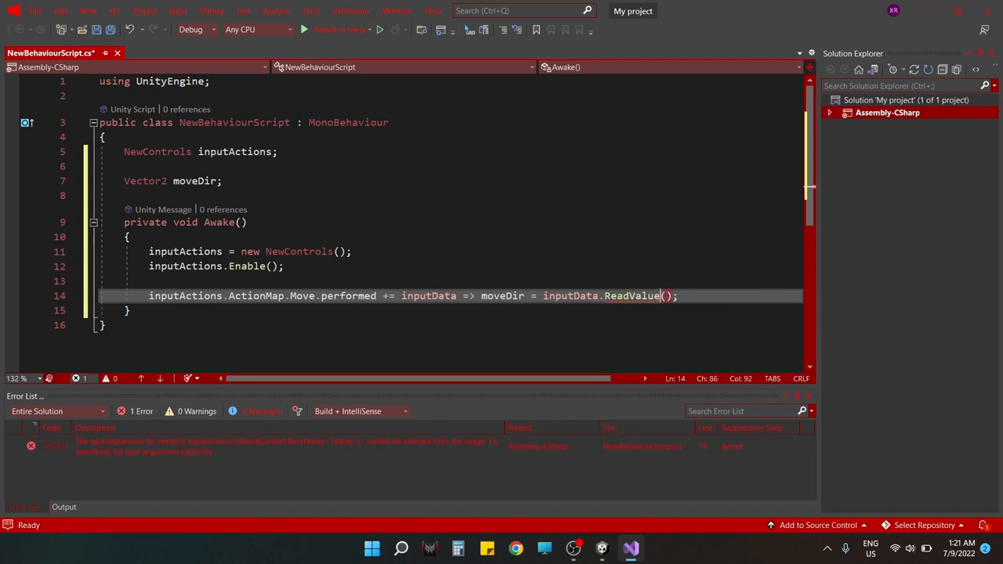
pyautogui.write('<>')
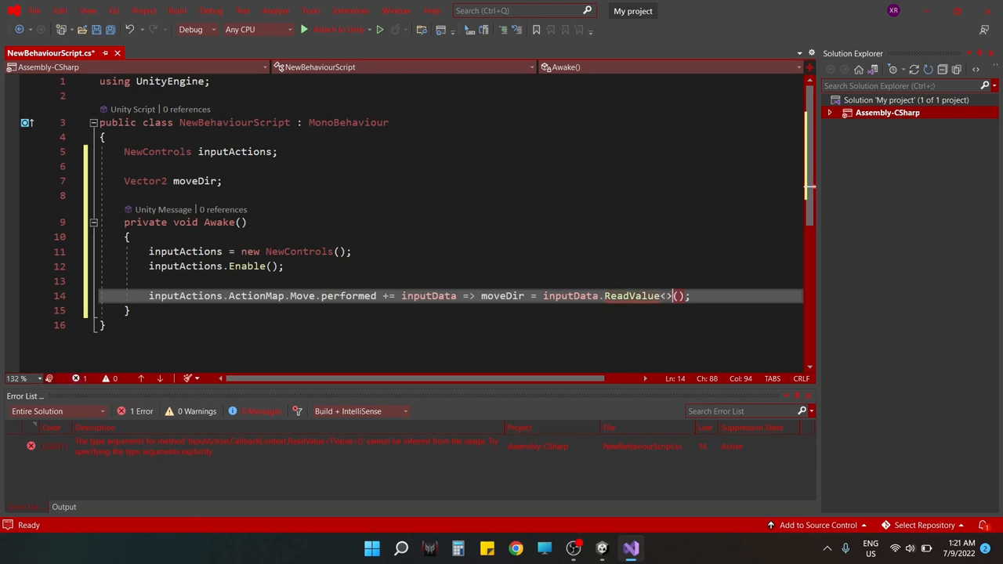
pyautogui.write('Vector2')
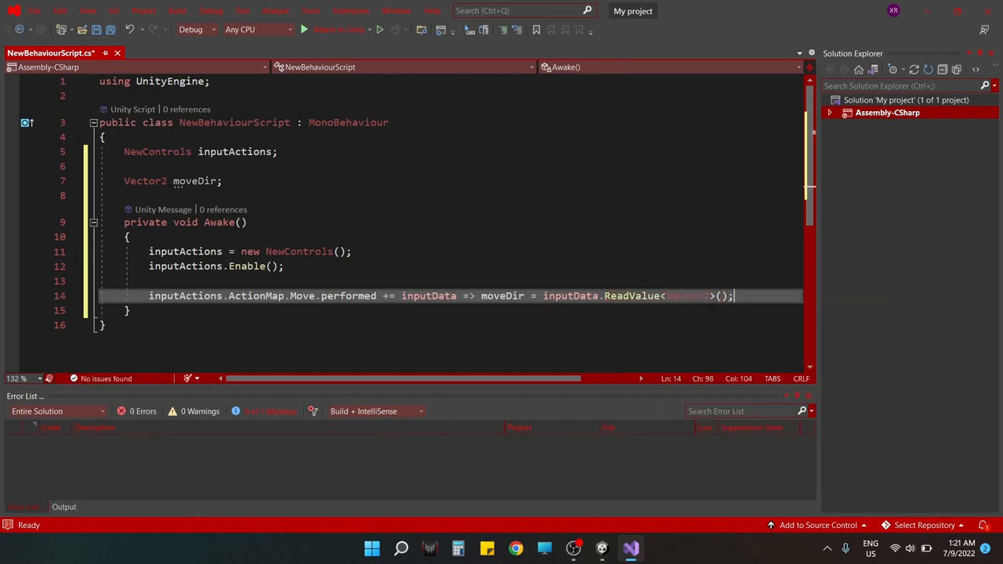
pyautogui.press('enter')
pyautogui.write('private void Update(')
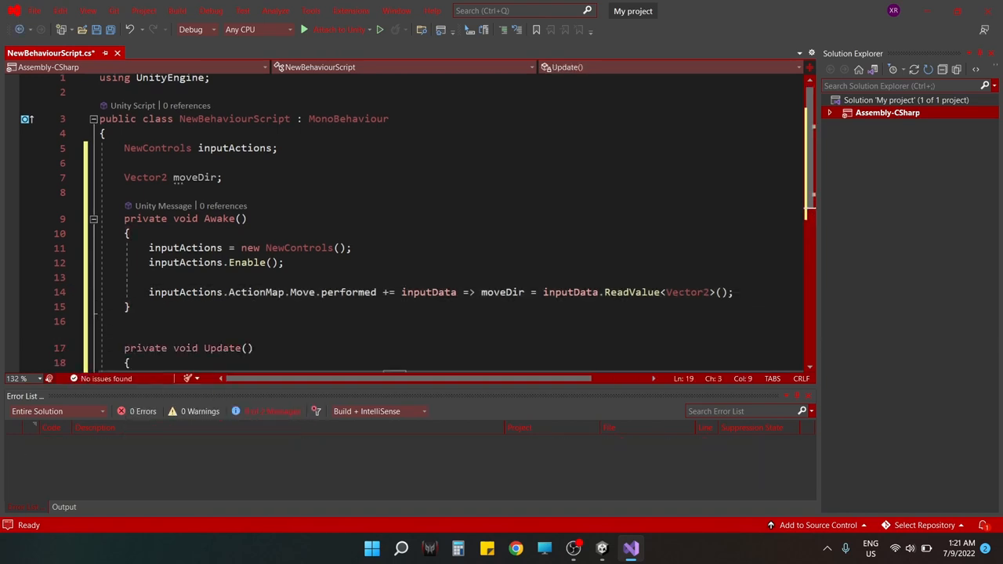
# - Write Update with transform.Translate(Time.deltaTime * moveDir) and a Move.canceled handler zeroing moveDir
pyautogui.write('transform.tra')
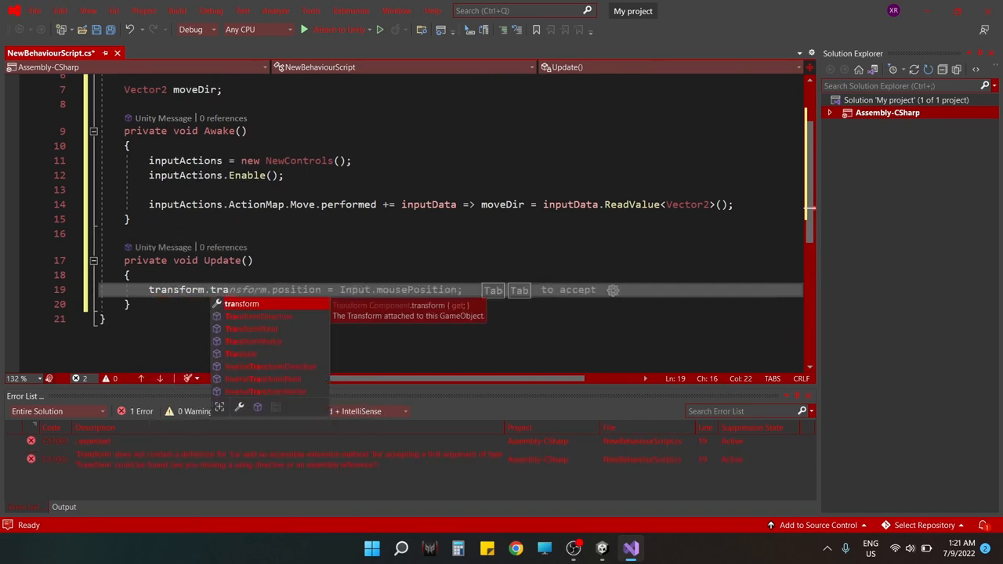
pyautogui.write('Translate')
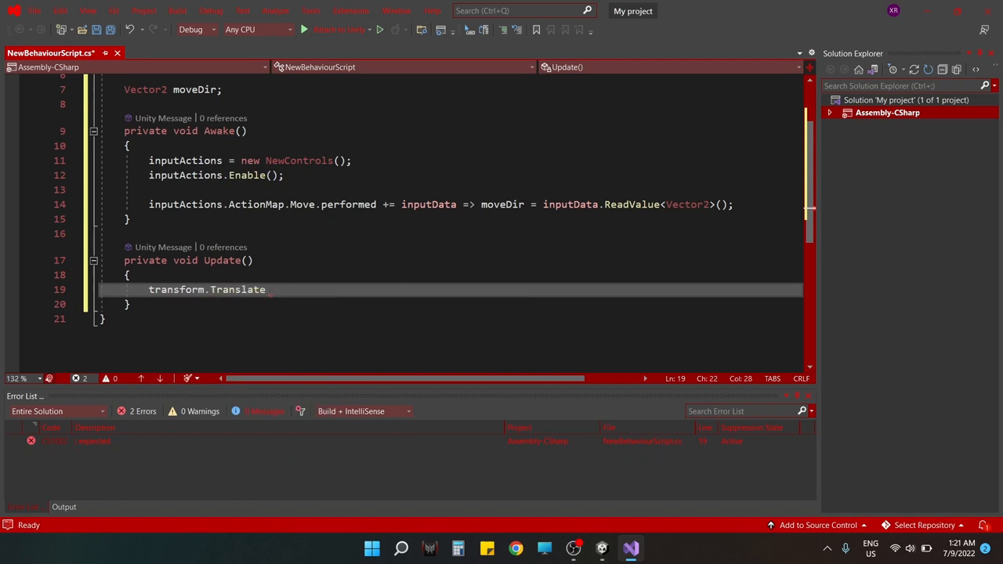
pyautogui.write('(til')
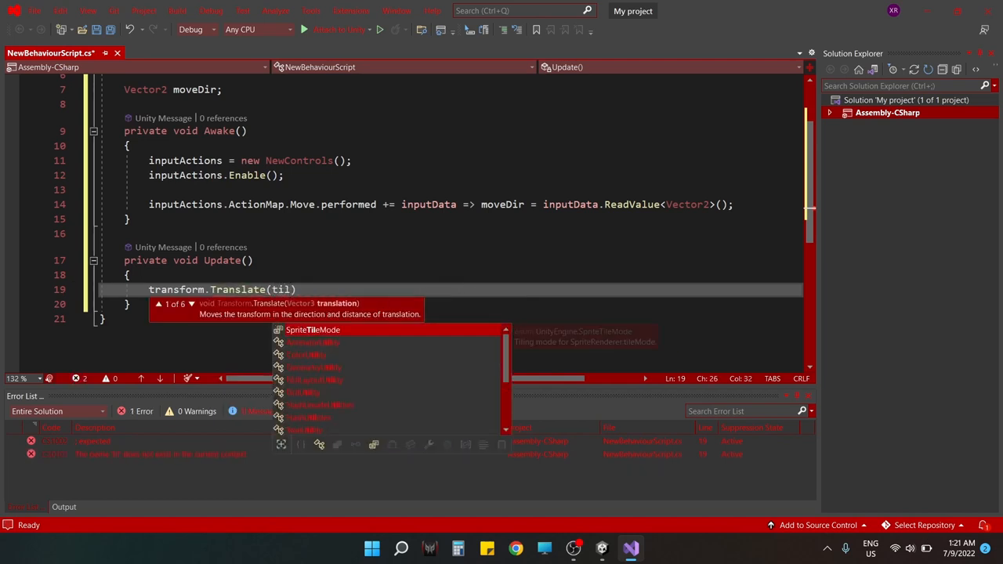
pyautogui.press('Backspace')
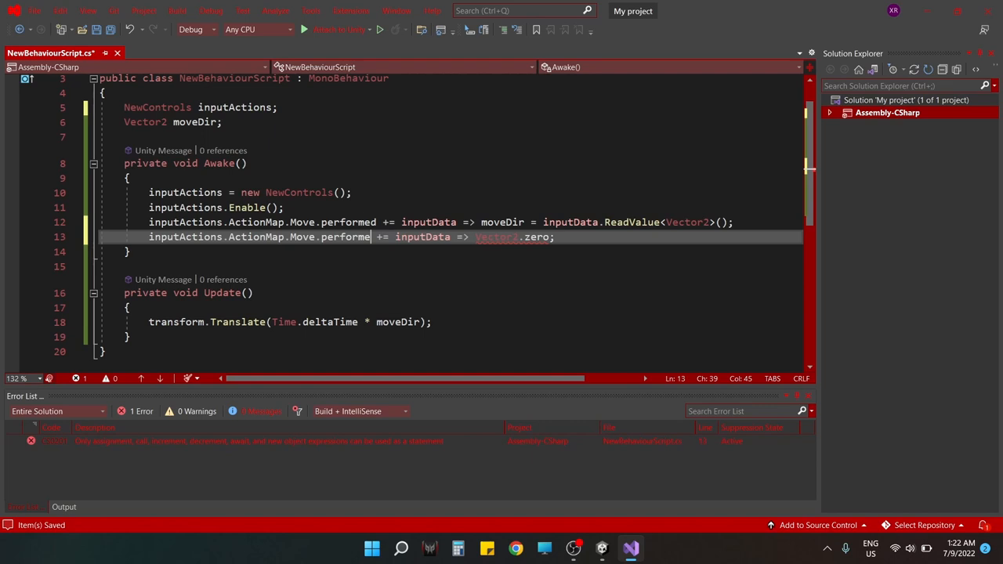
pyautogui.write('canceled')
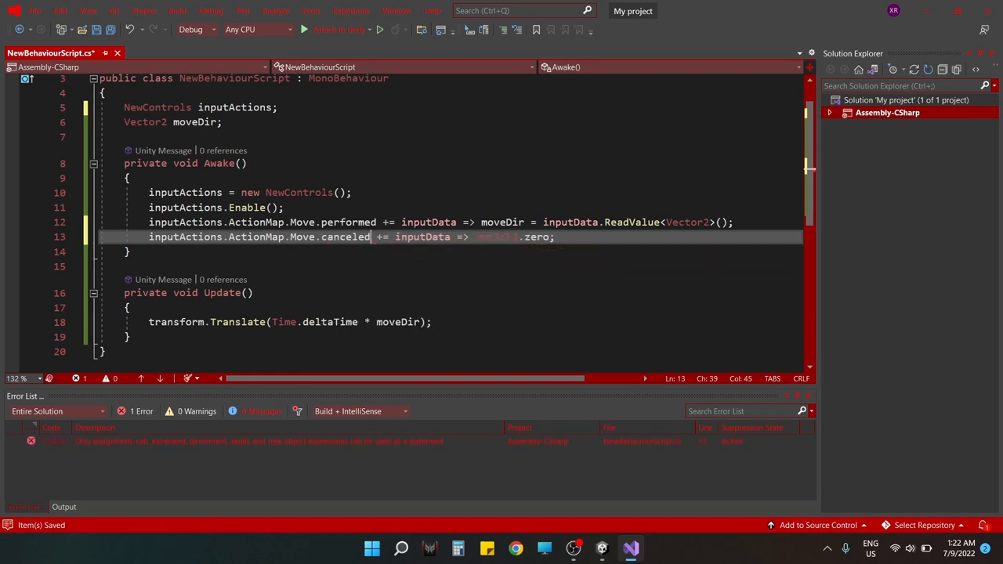
pyautogui.write('moveDir =')
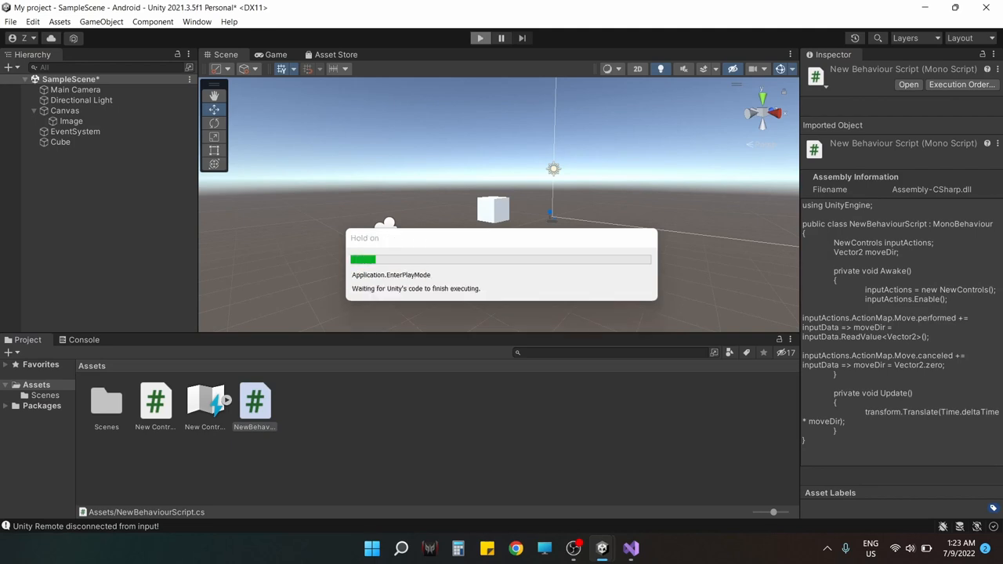
pyautogui.click(479, 38)
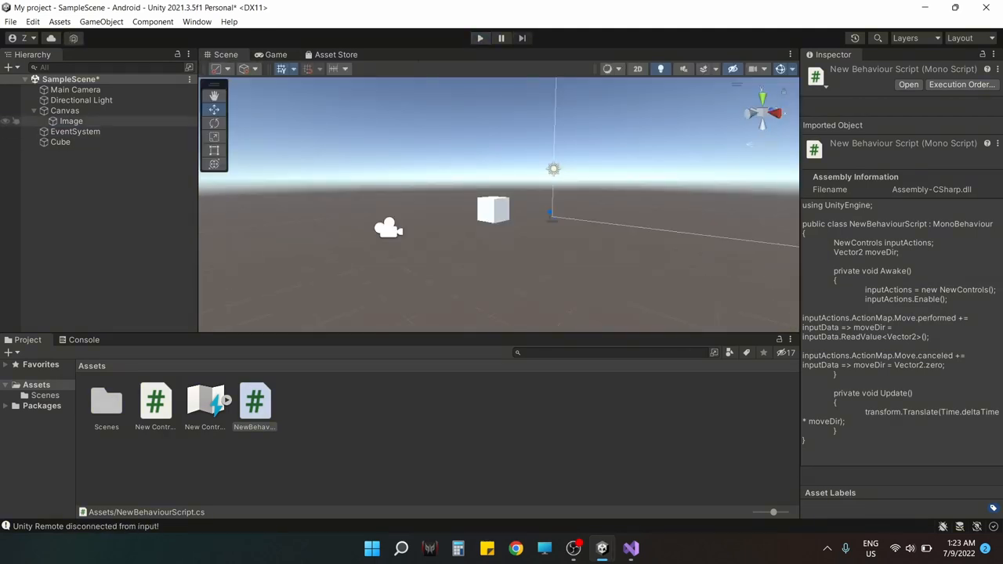
pyautogui.click(59, 141)
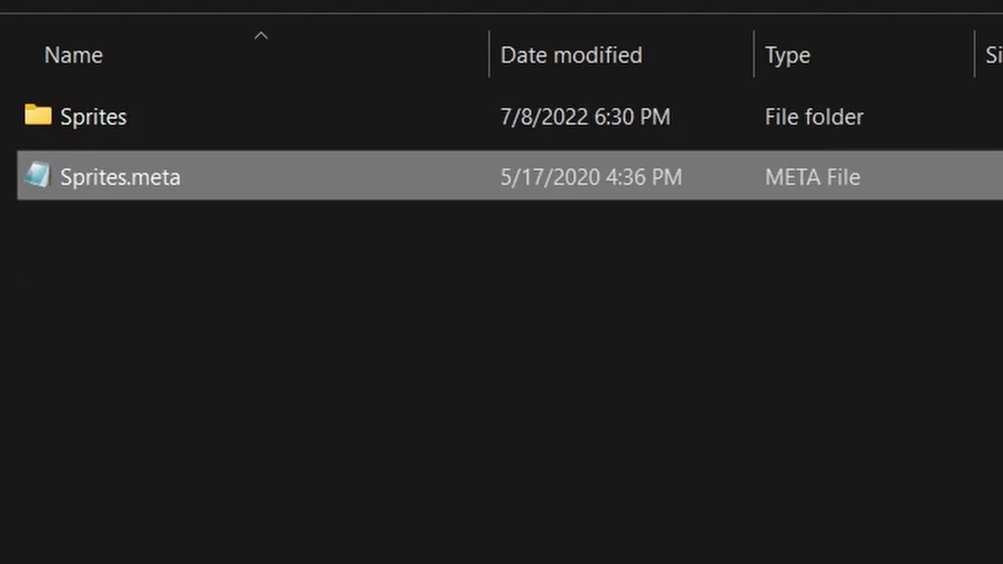
# - Open the Sprites folder and select the Joystick Cursor and Joystick Holder PNG files
pyautogui.click(94, 115)
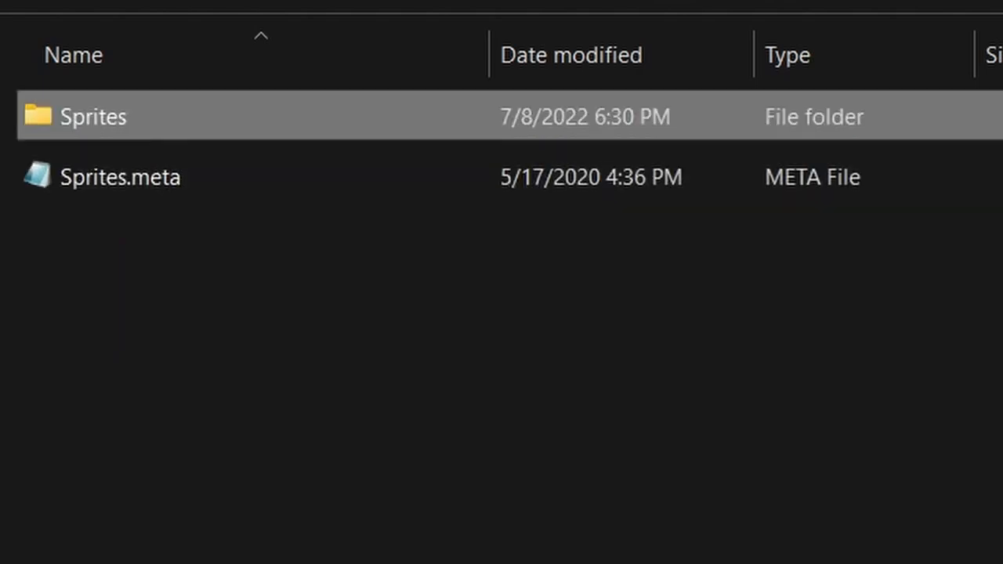
pyautogui.doubleClick(94, 115)
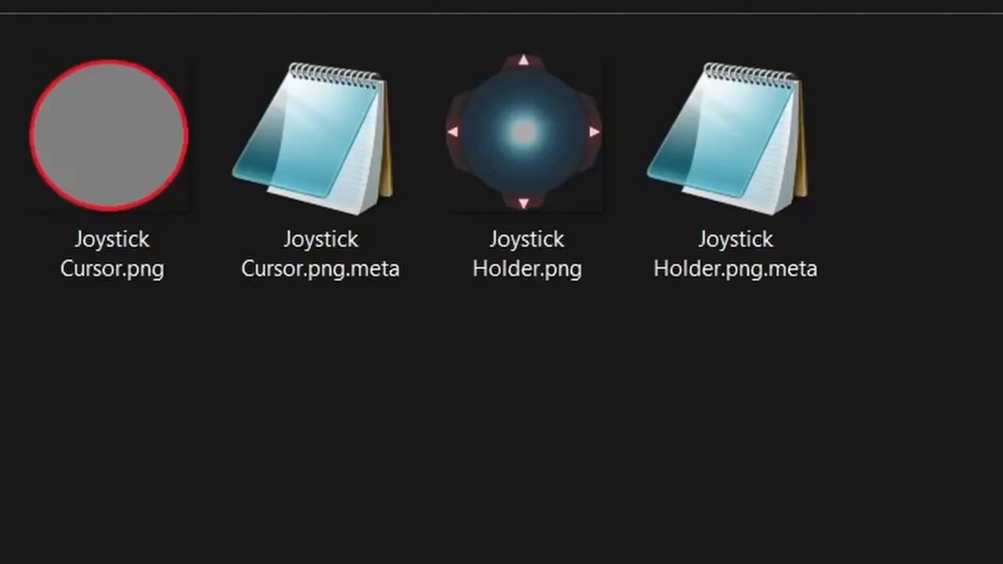
pyautogui.click(527, 133)
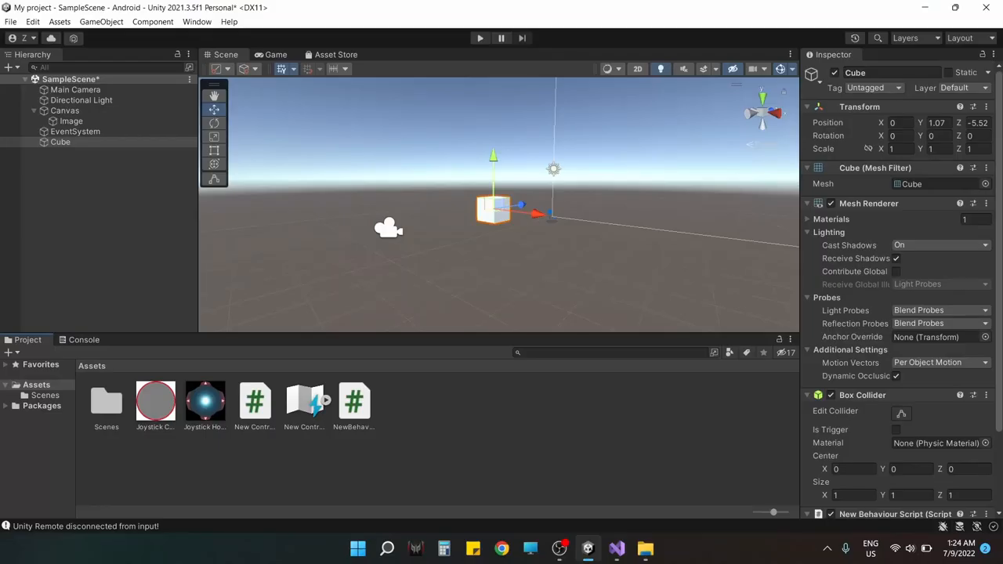
# - Set both Joystick Cursor and Holder textures to Sprite (2D and UI) and apply the import change
pyautogui.click(155, 401)
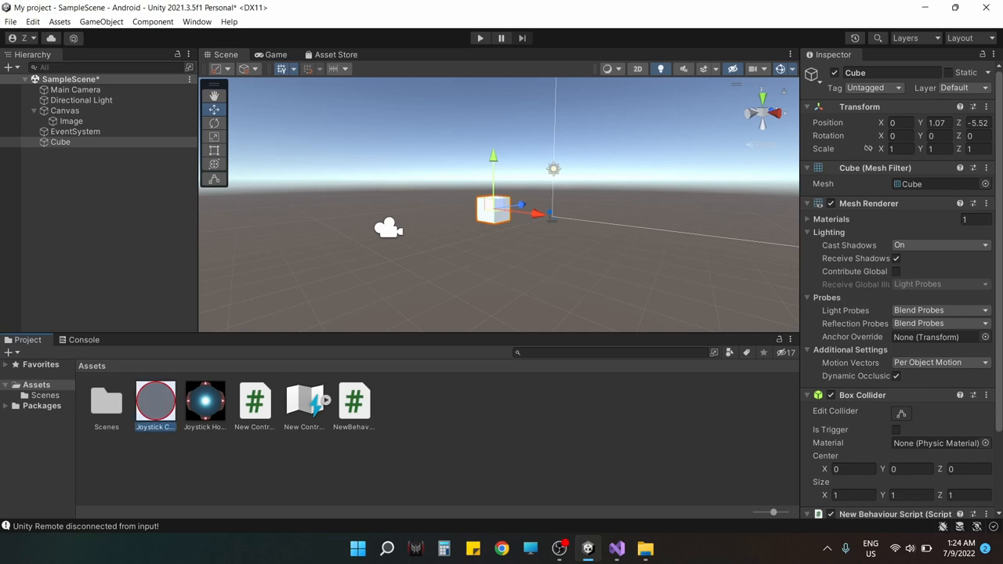
pyautogui.click(71, 121)
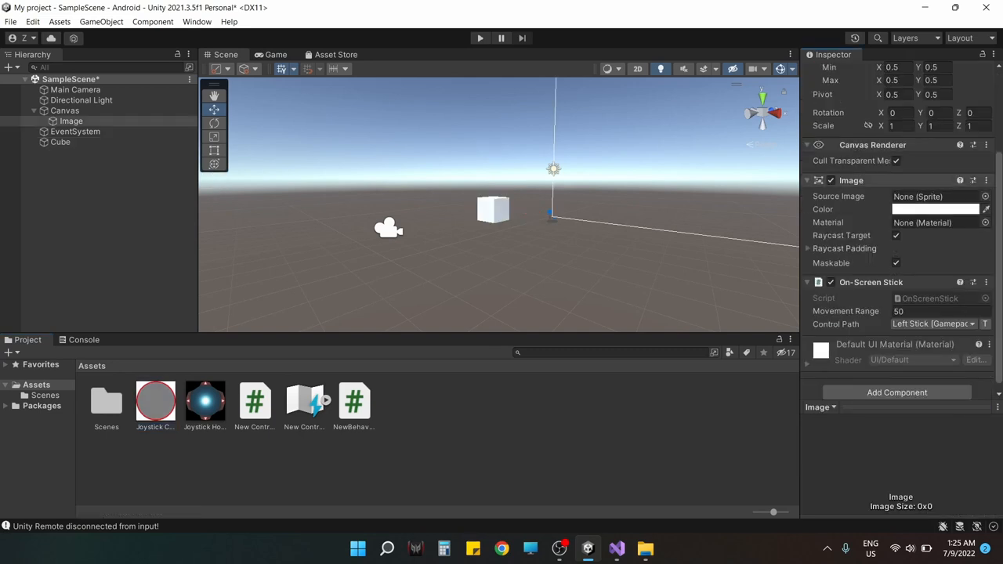
pyautogui.click(940, 110)
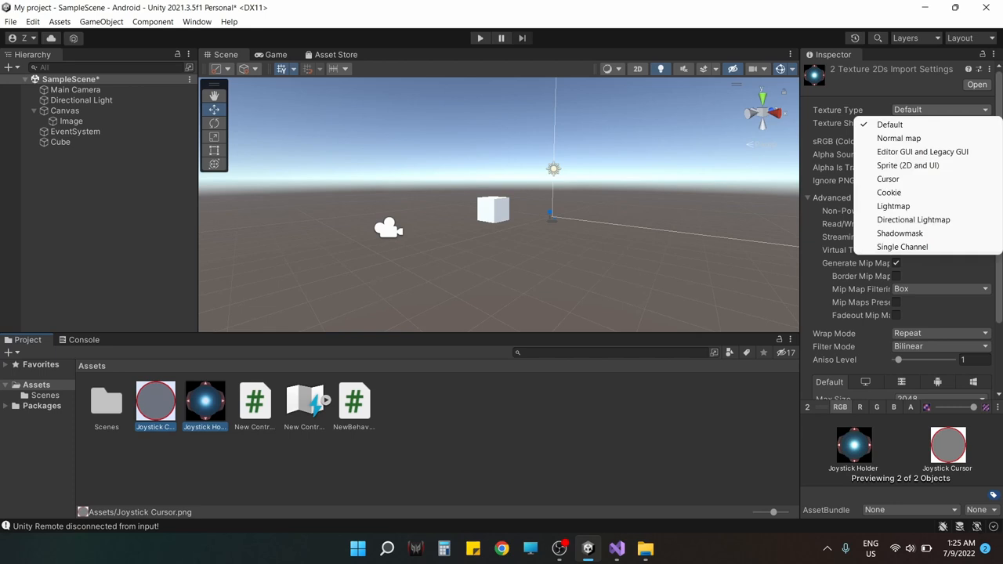
pyautogui.click(907, 166)
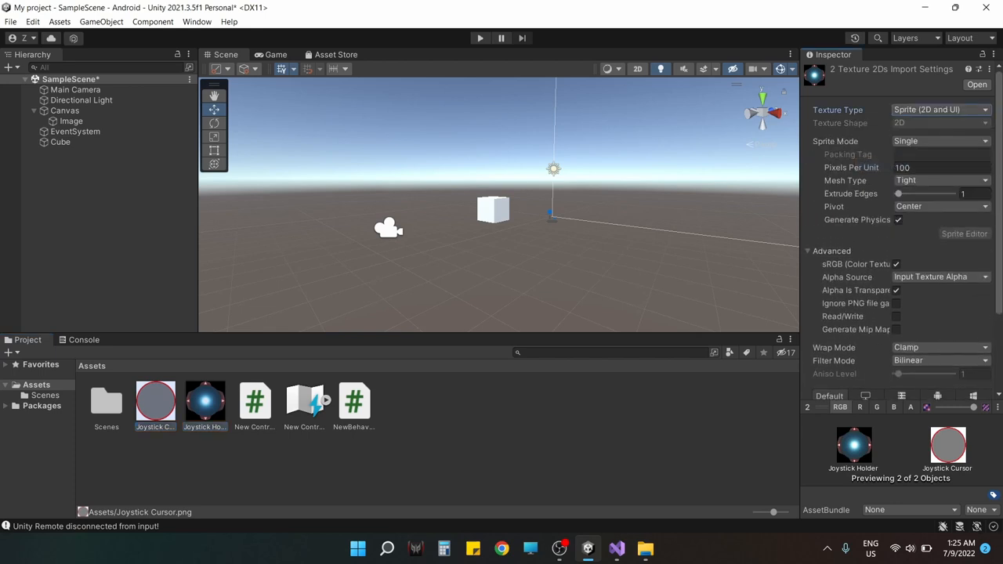
pyautogui.click(73, 121)
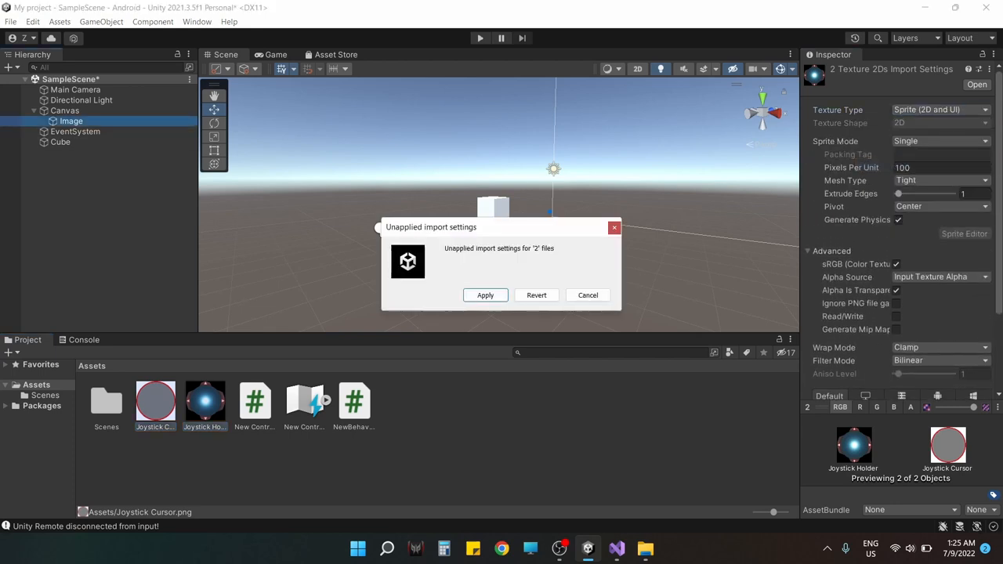
pyautogui.click(485, 295)
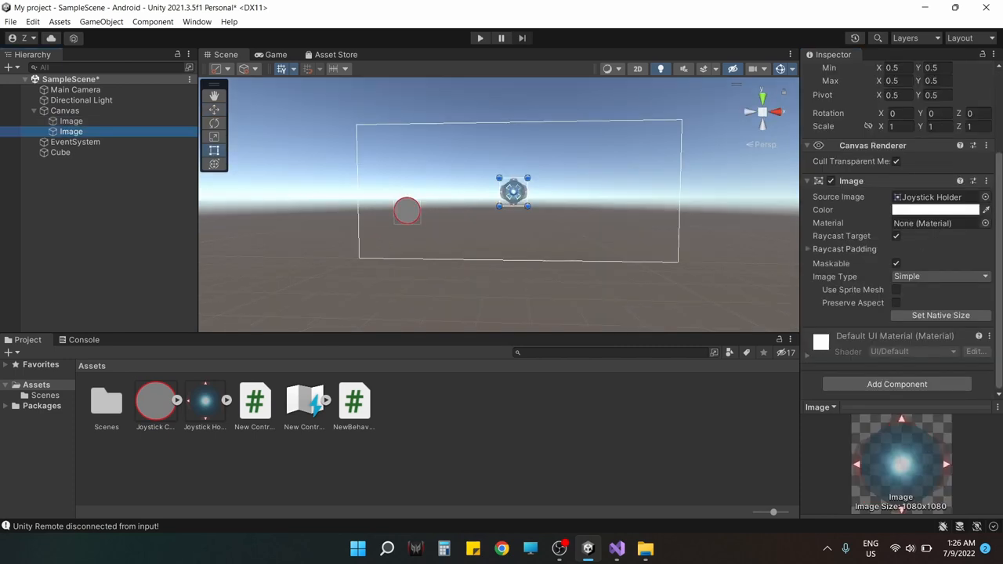
# - Assign the Joystick Cursor and Holder sprites as the Source Images of the two canvas Images
pyautogui.click(72, 121)
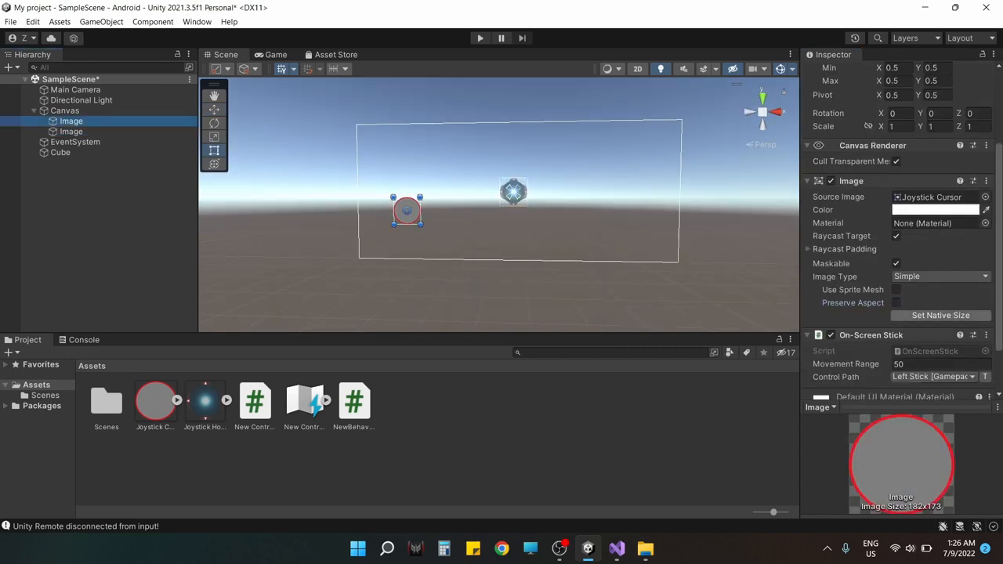
pyautogui.click(896, 302)
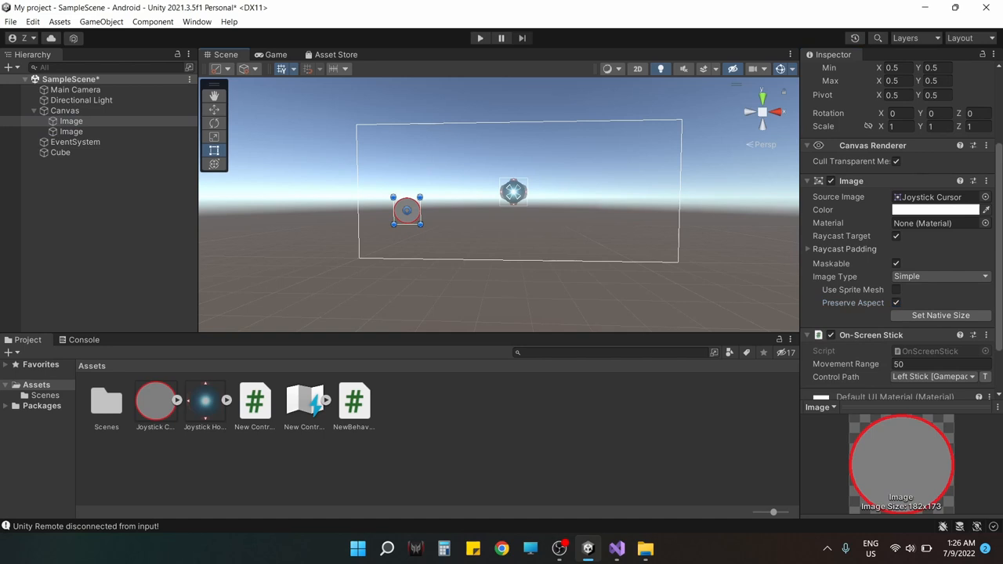
pyautogui.click(65, 109)
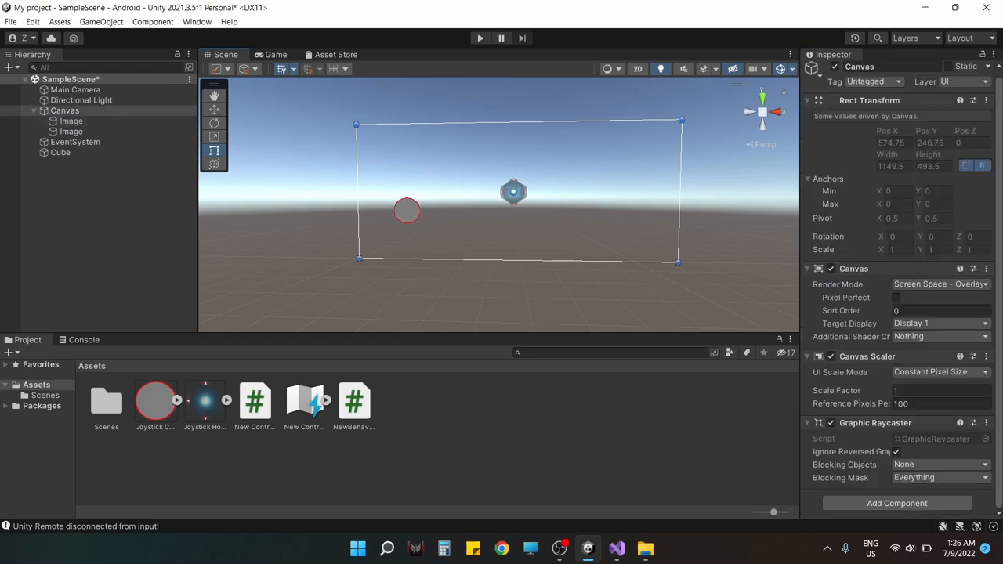
pyautogui.click(70, 131)
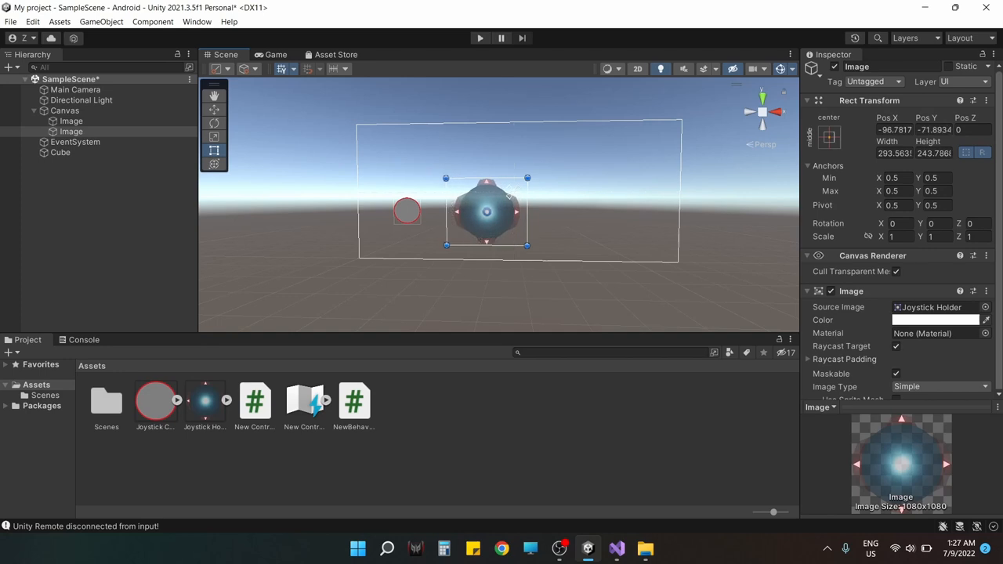
# - Move the holder to the canvas's left and centre the cursor image inside it, checking in Game view
pyautogui.moveTo(486, 212); pyautogui.dragTo(404, 204)
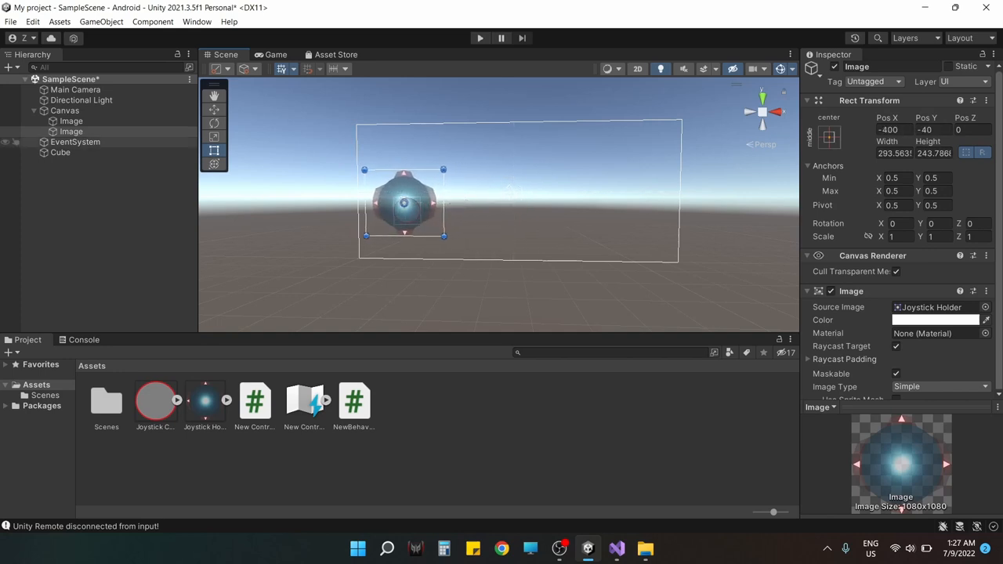
pyautogui.click(72, 132)
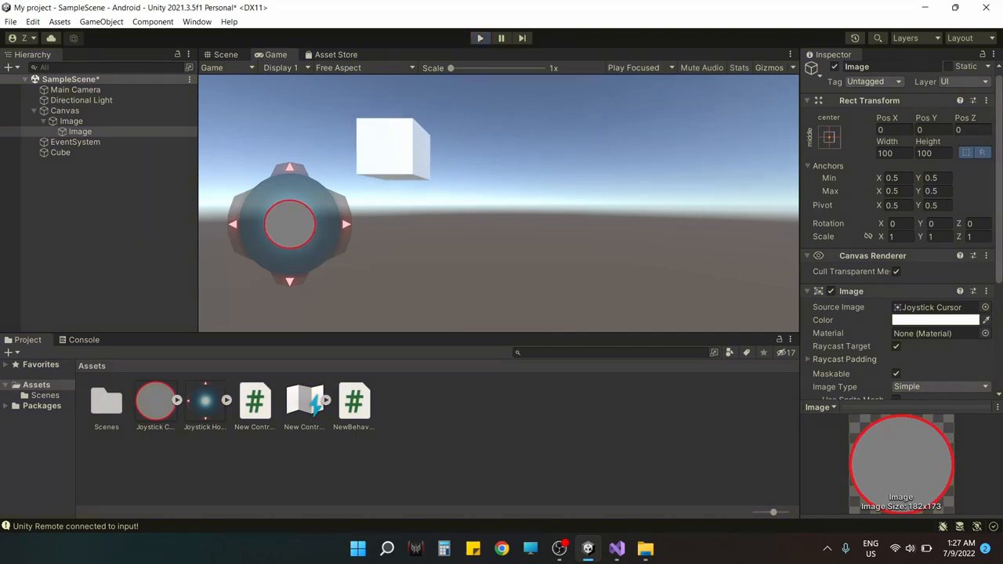
pyautogui.click(226, 53)
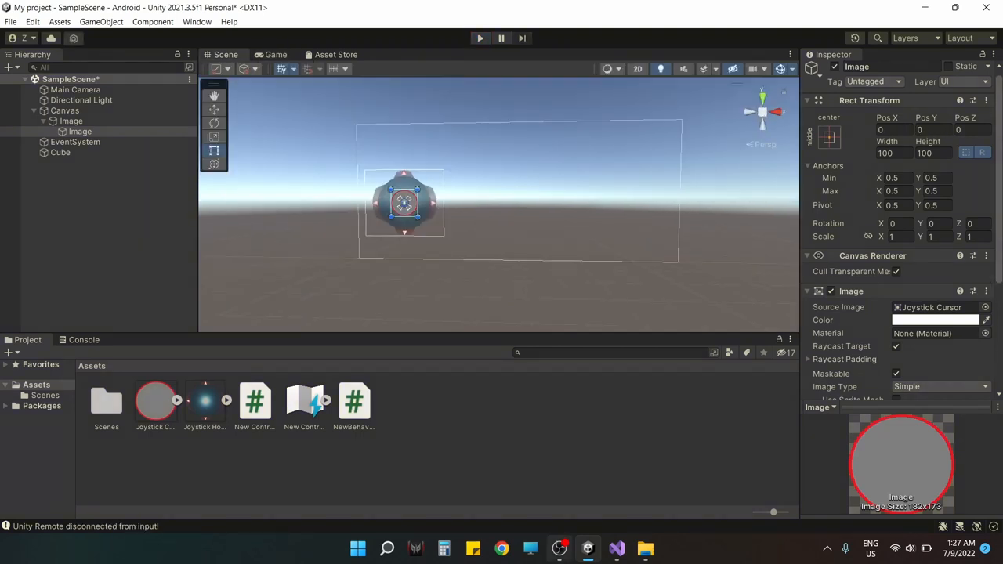